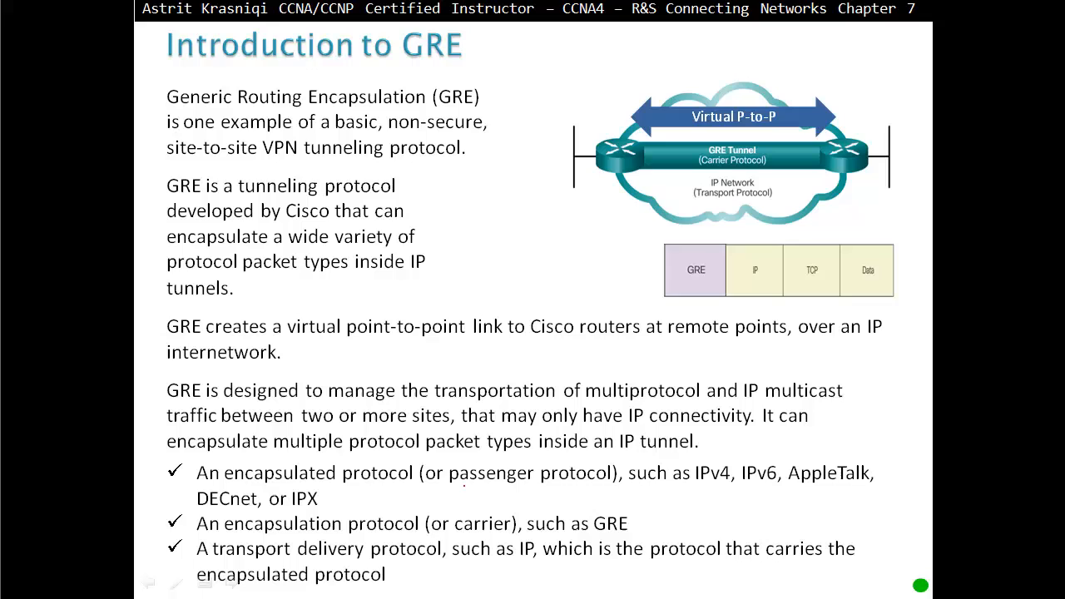
Step: Draw a red Pen-ink underline beneath 'passenger protocol' in the first bullet
drag(448, 492, 586, 492)
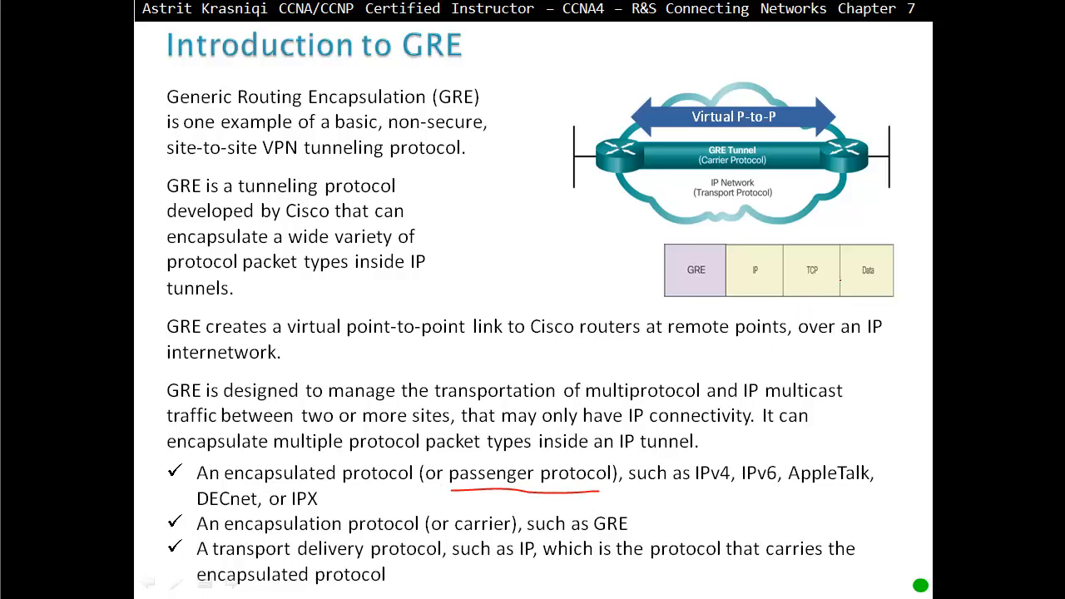
drag(850, 289, 880, 286)
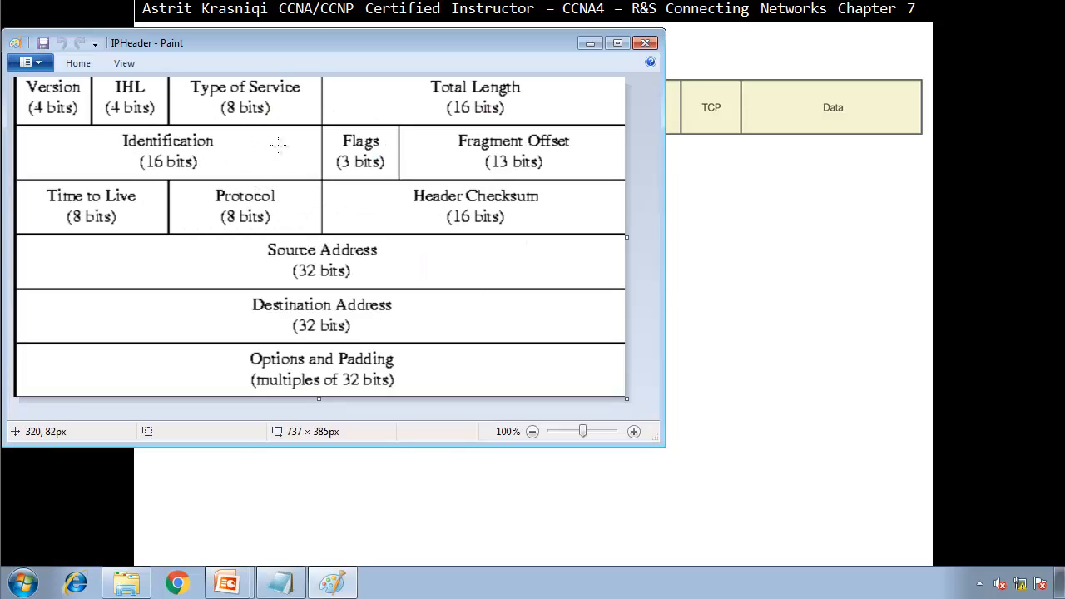
mouse_move(279, 135)
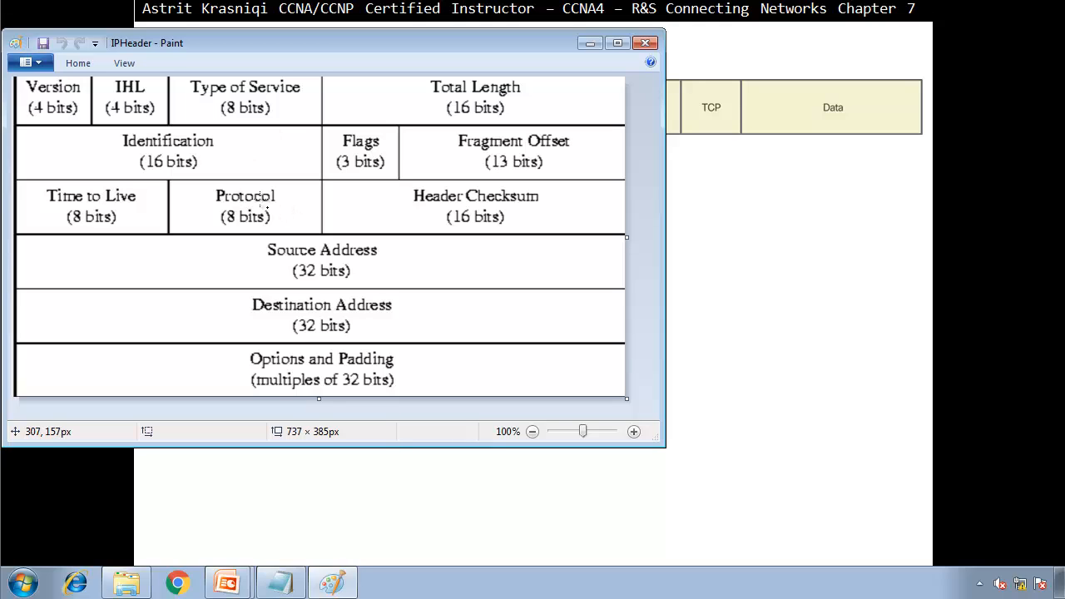
mouse_move(99, 95)
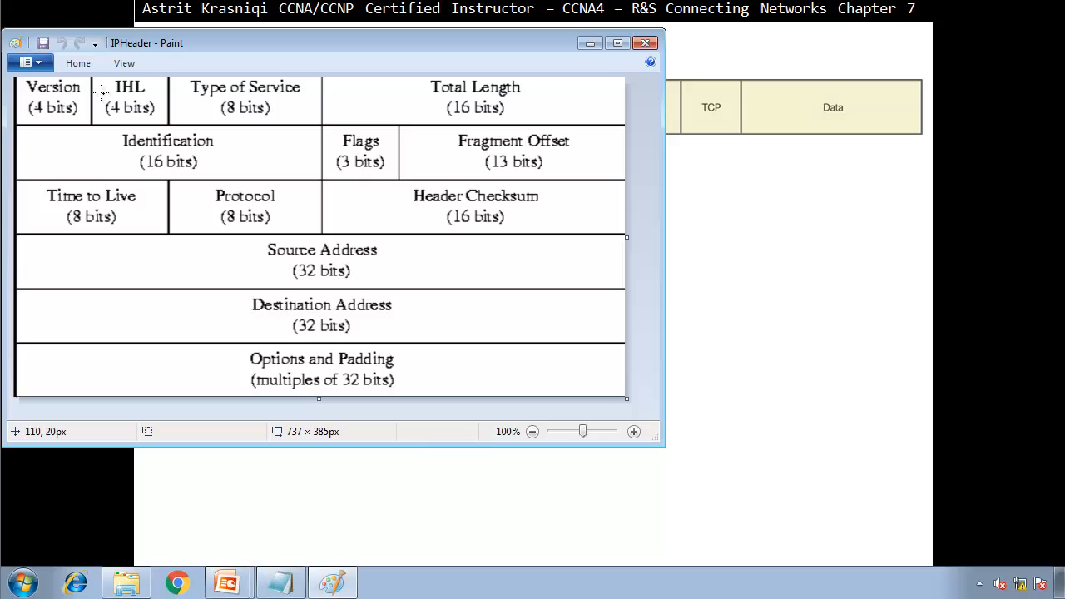
Step: Maximize the IPHeader diagram in Paint and place digits 7 and 1 beside the Protocol field
click(76, 63)
text(4)
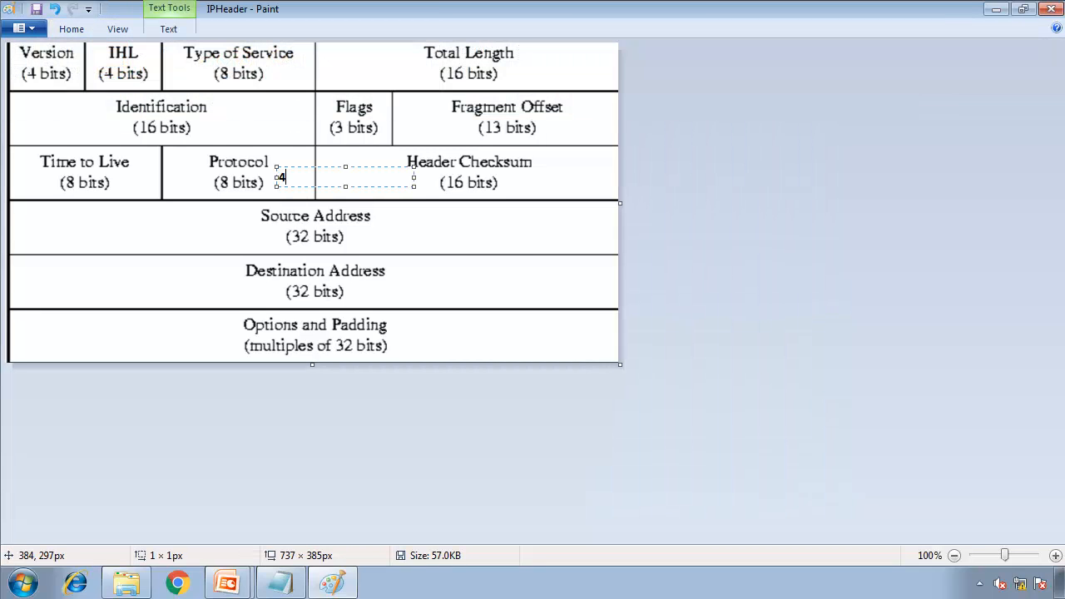
text(7)
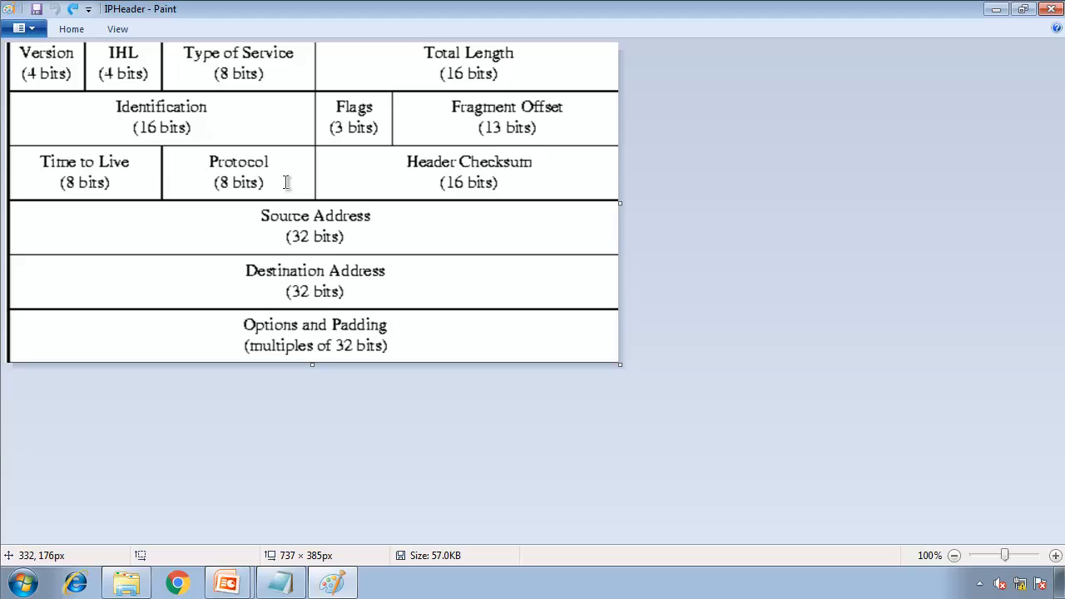
text(1)
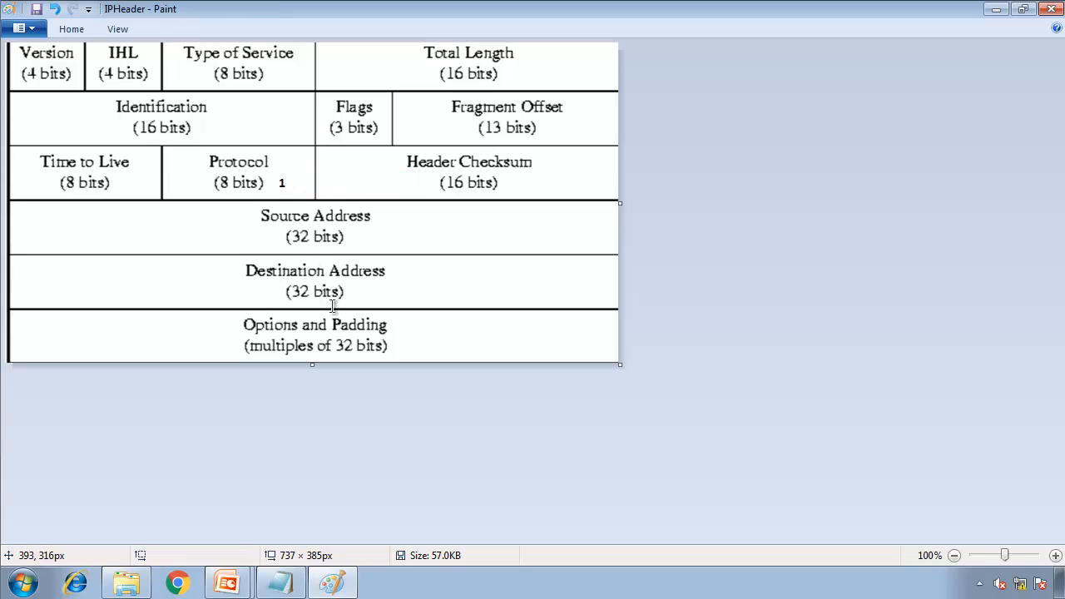
mouse_move(333, 306)
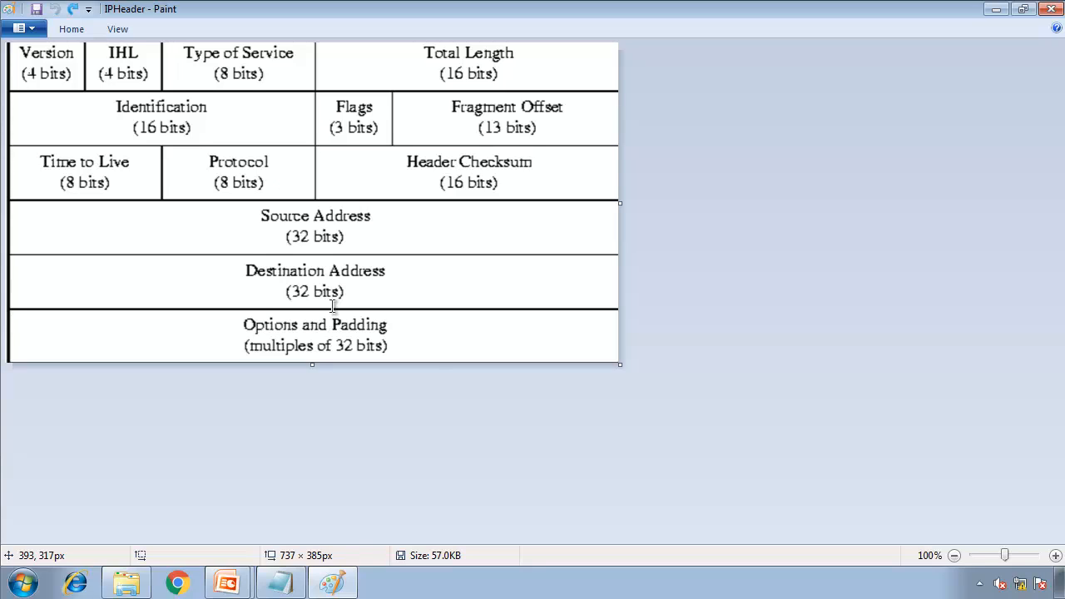
mouse_move(339, 251)
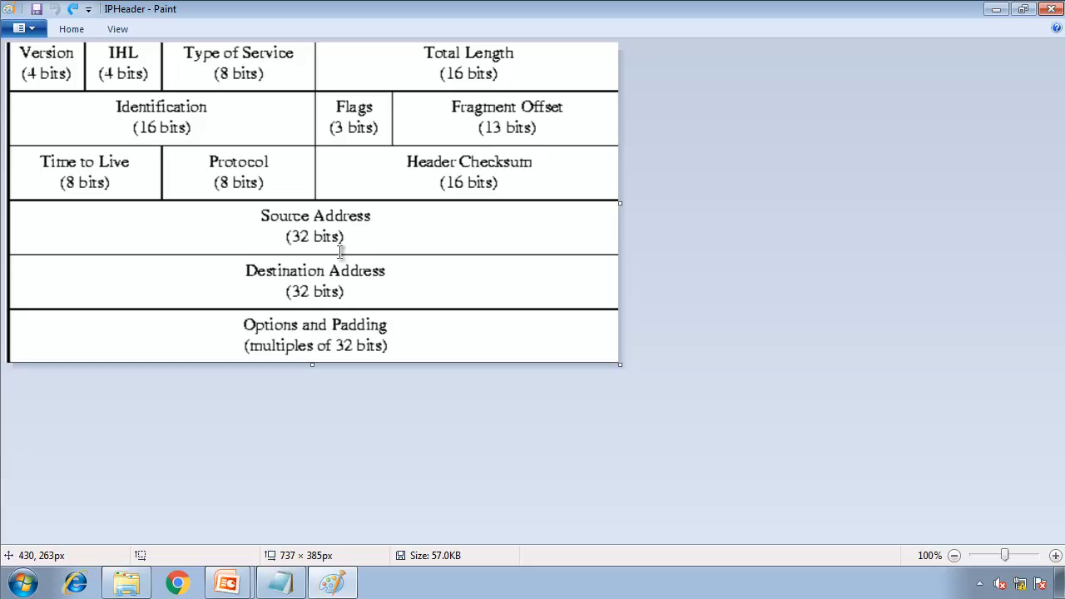
mouse_move(300, 198)
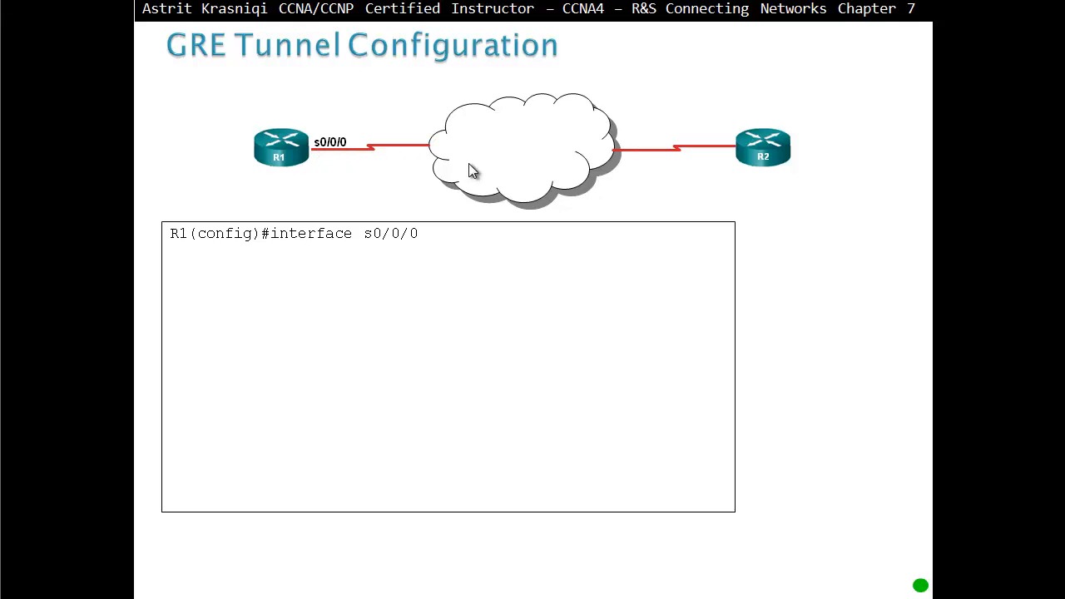
mouse_move(379, 263)
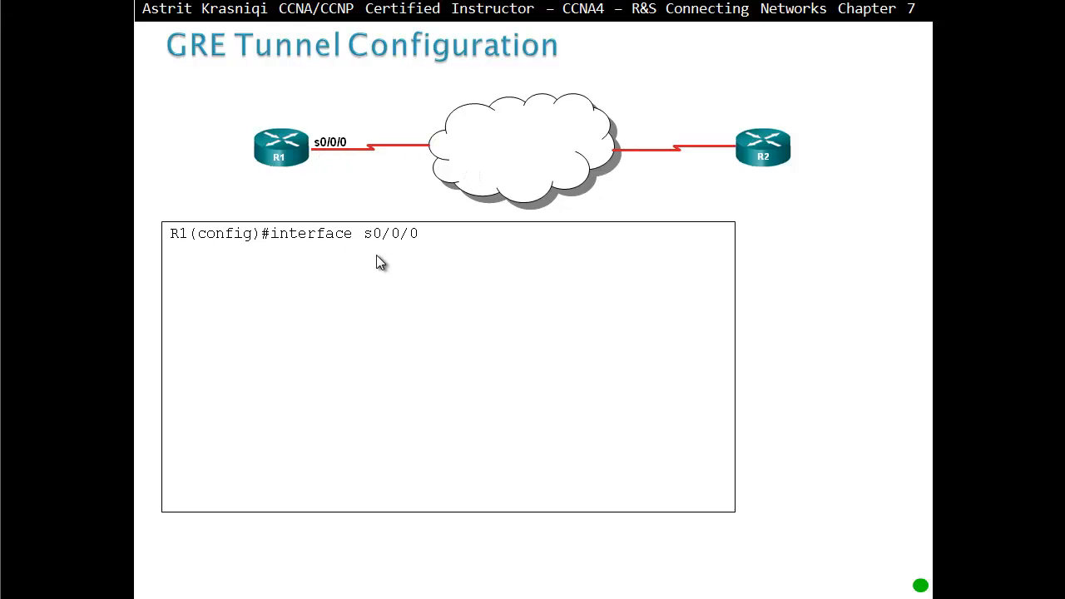
mouse_move(413, 253)
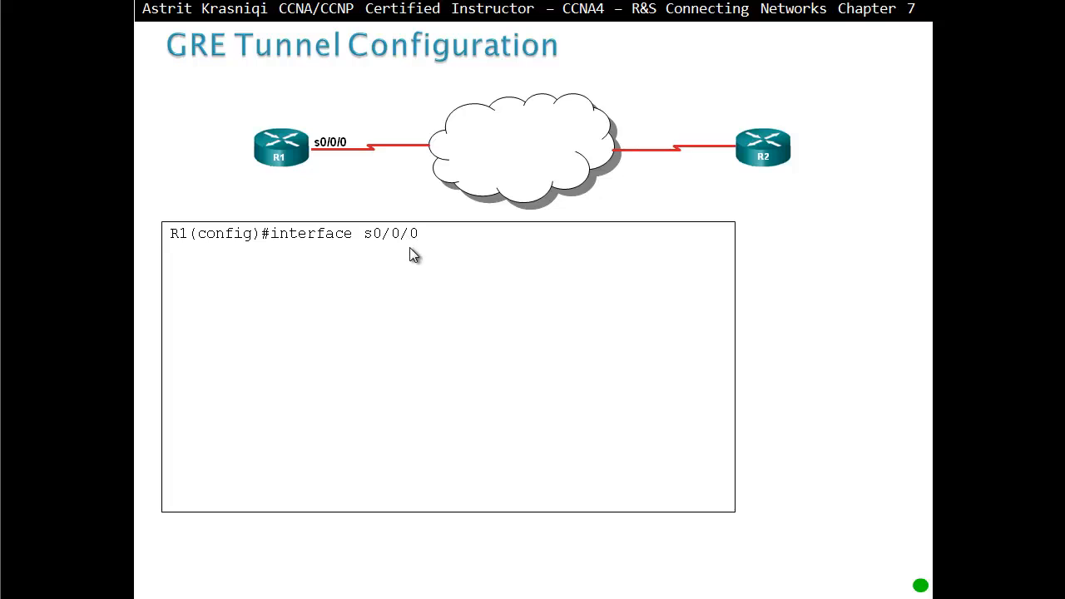
Step: Reveal R1's s0/0/0 line 'ip address 209.165.201.1 255.255.255.252' on the configuration slide
text(ip address 209.165.201.1 255.255.255.252)
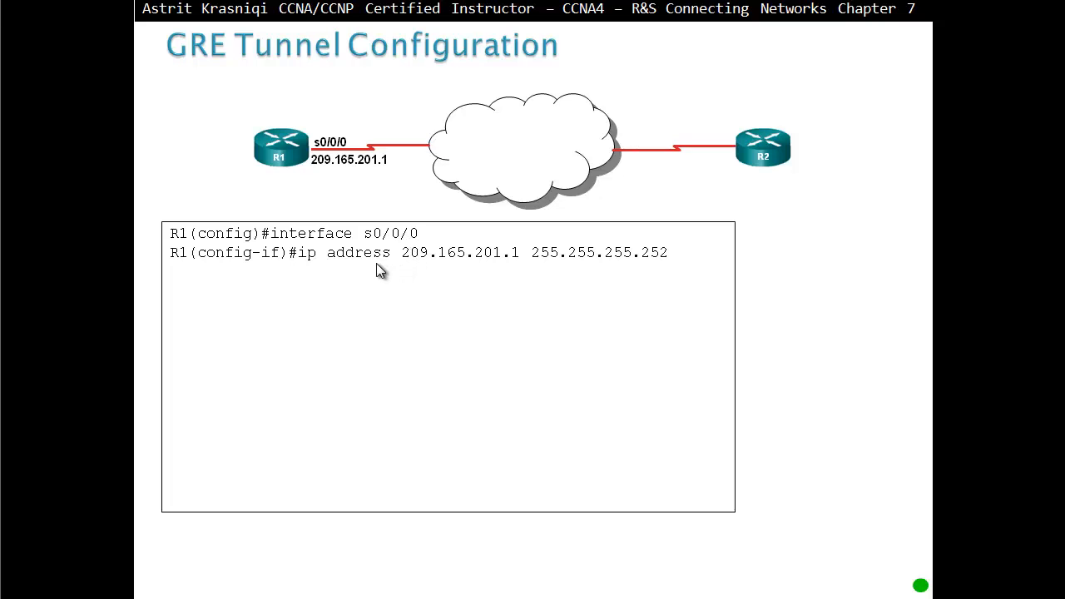
mouse_move(452, 270)
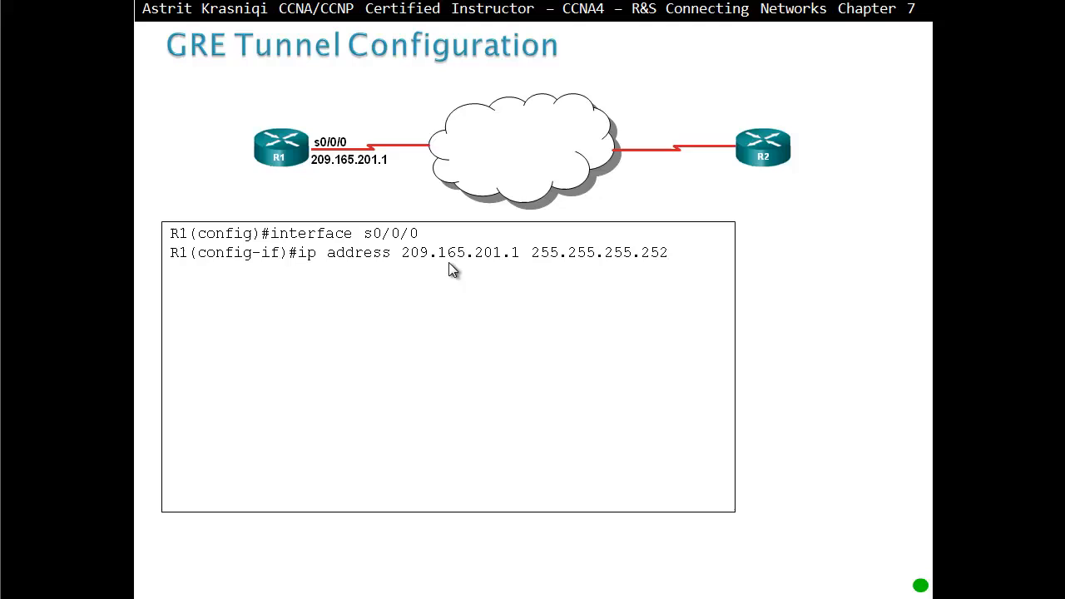
mouse_move(463, 216)
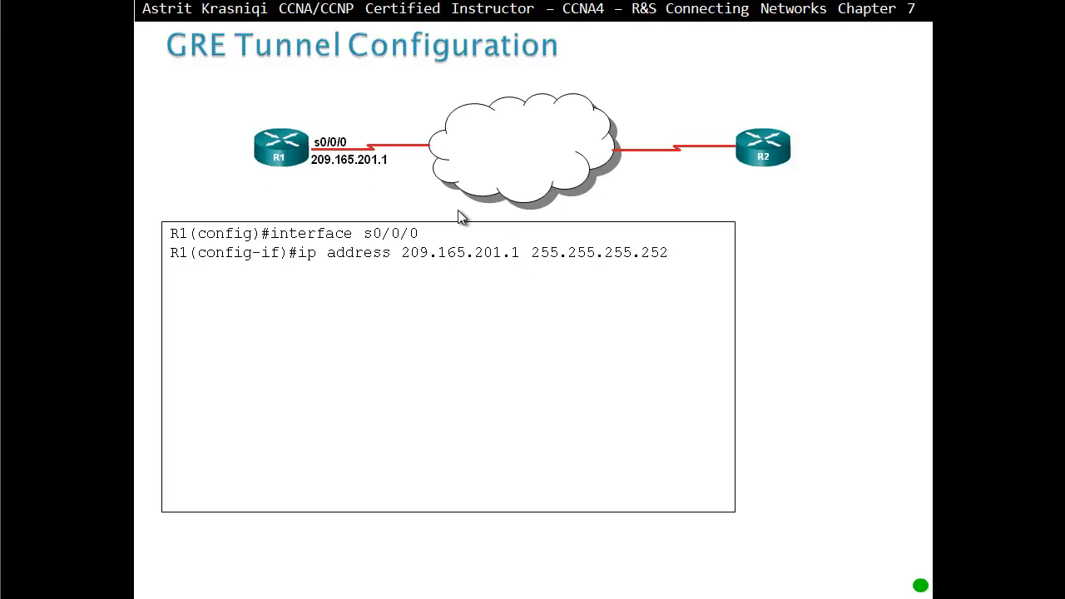
mouse_move(489, 266)
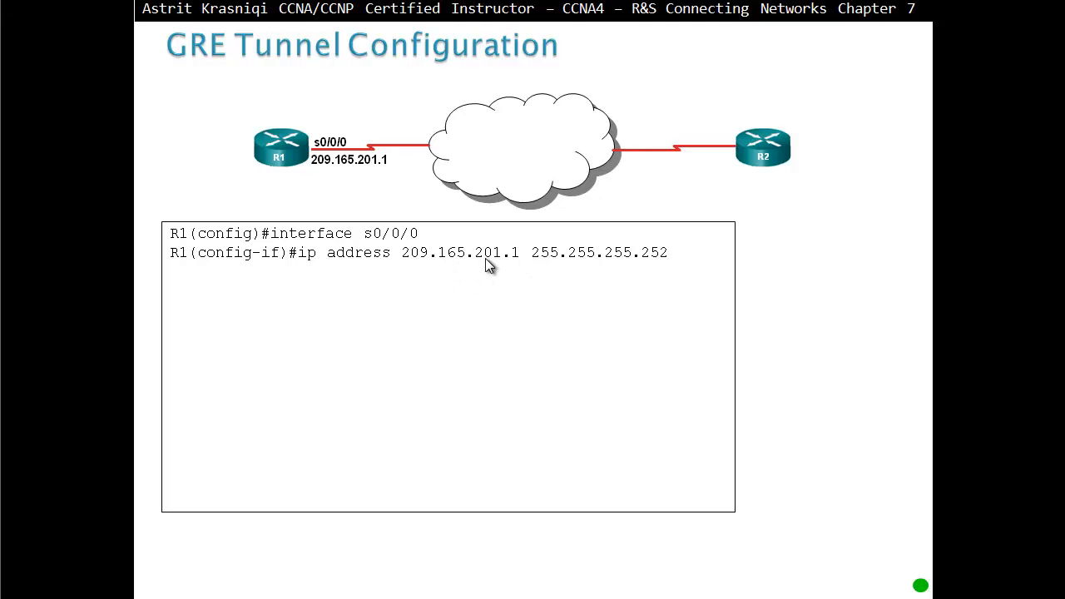
mouse_move(619, 273)
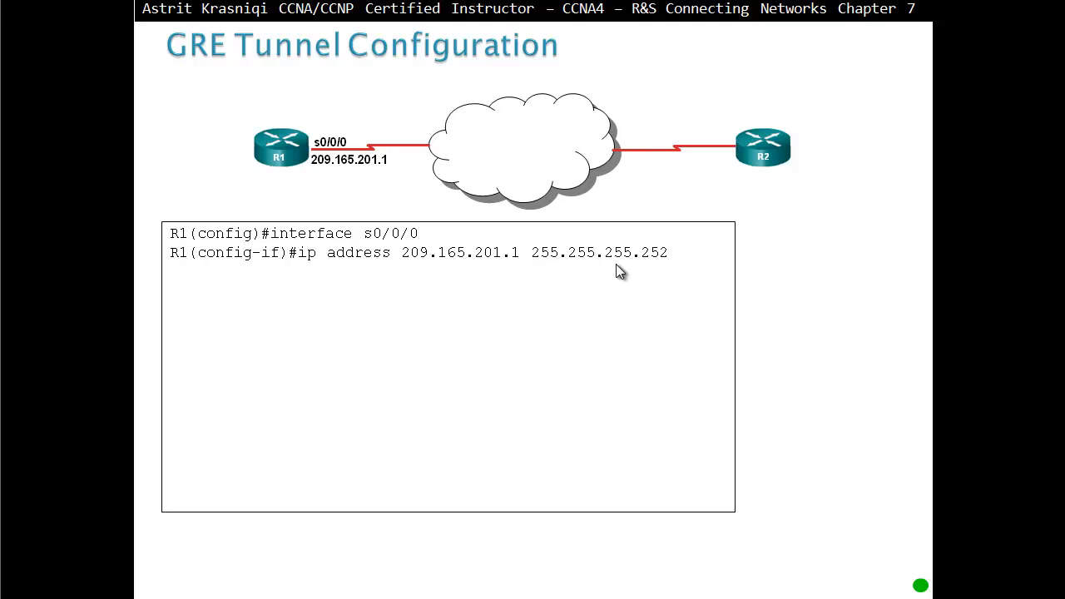
mouse_move(605, 306)
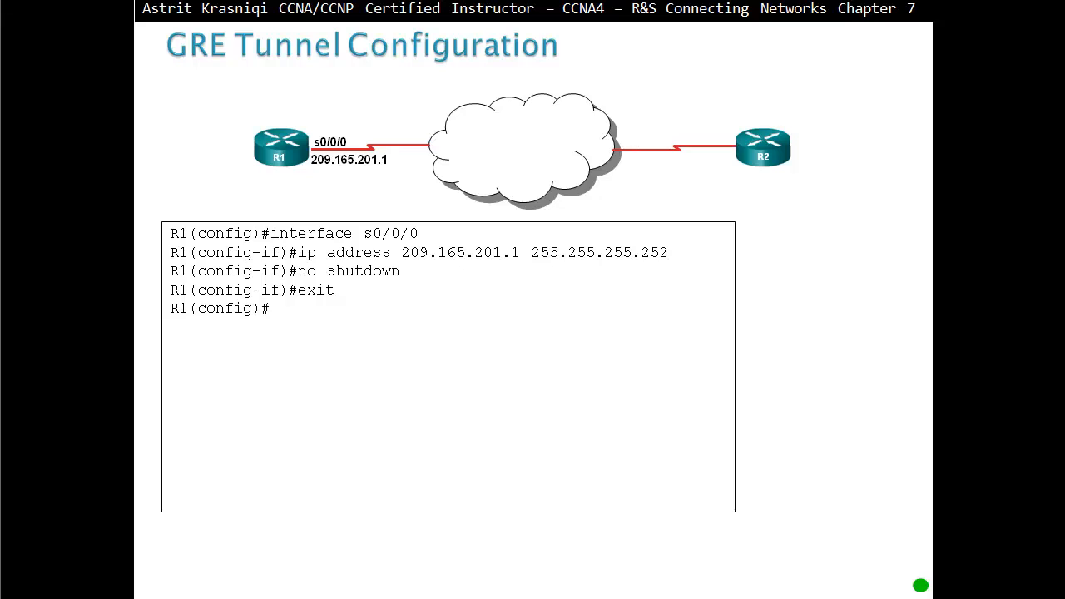
Step: Reveal 'interface tunnel 0', 'tunnel mode gre ip' and 'ip address 192.168.2.1 255.255.255.0'
text(interface tunnel 0)
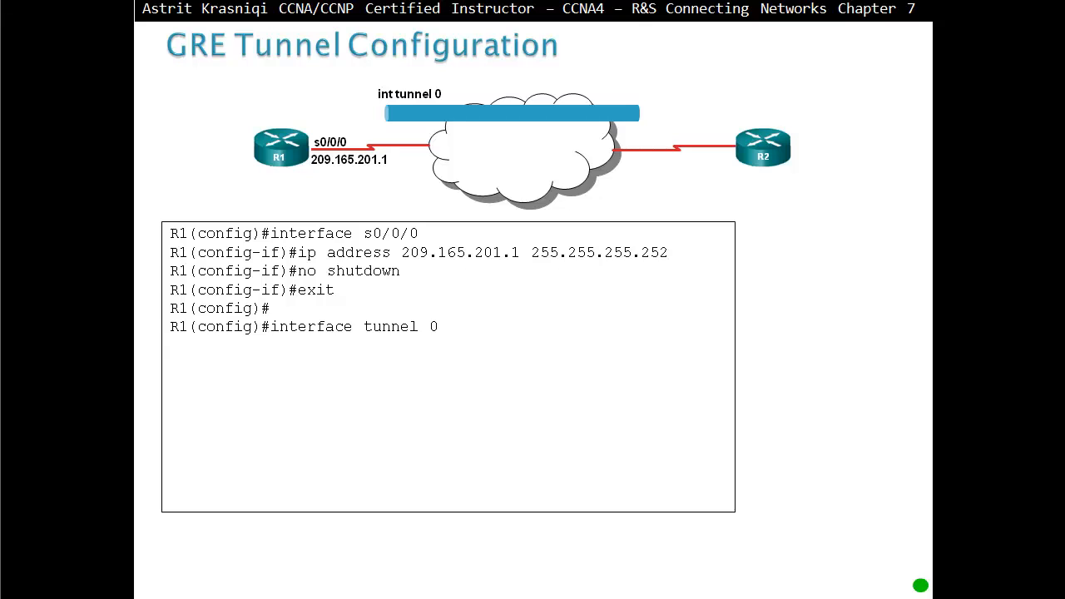
text(R1()
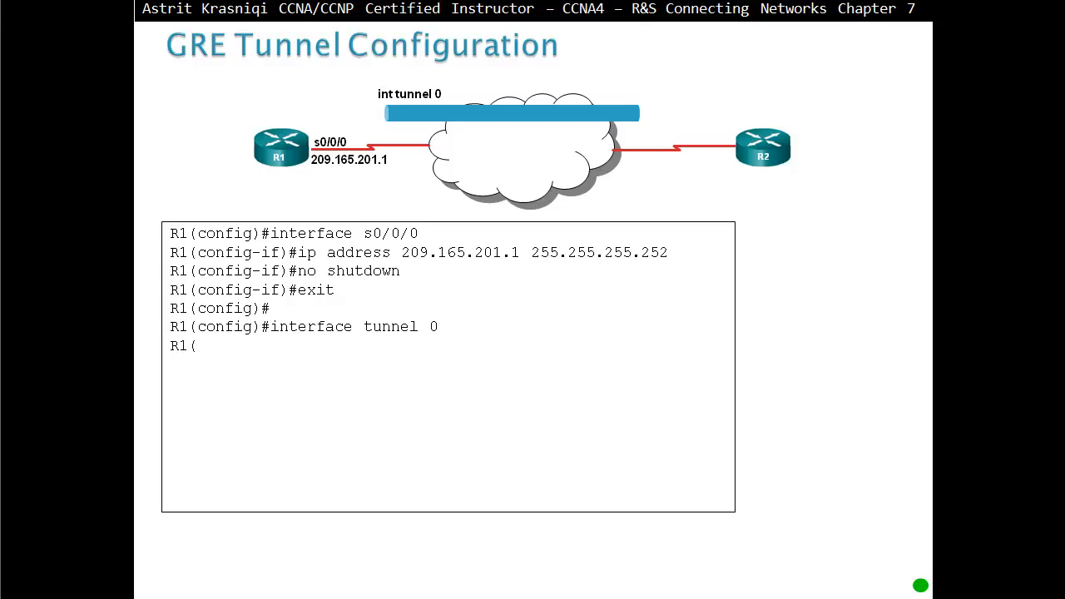
text(tunnel mode gre ip)
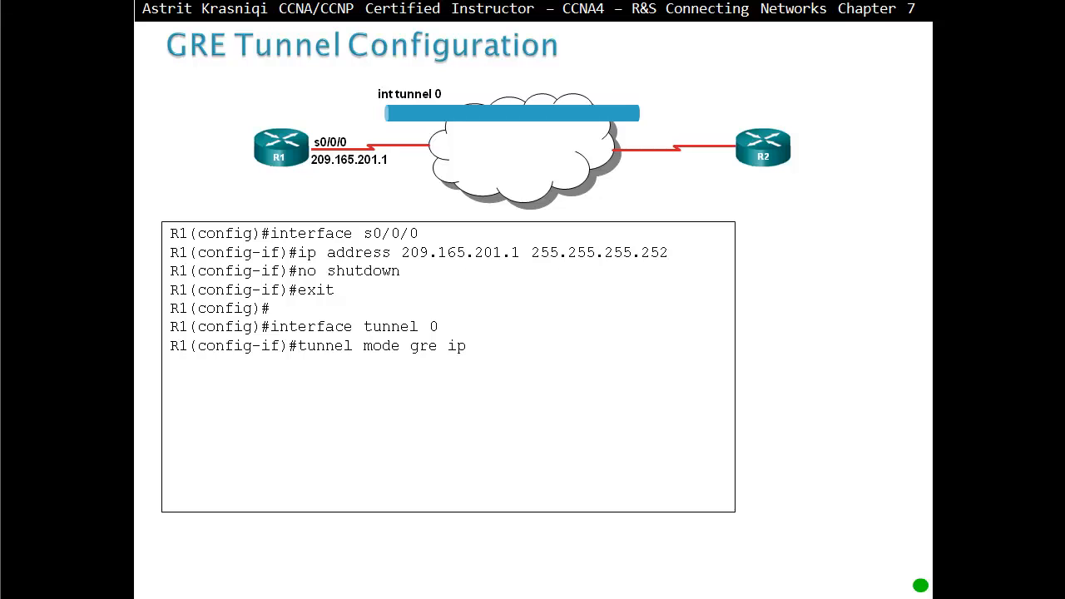
text(ip address 192.168.2.1 255.255.255.0)
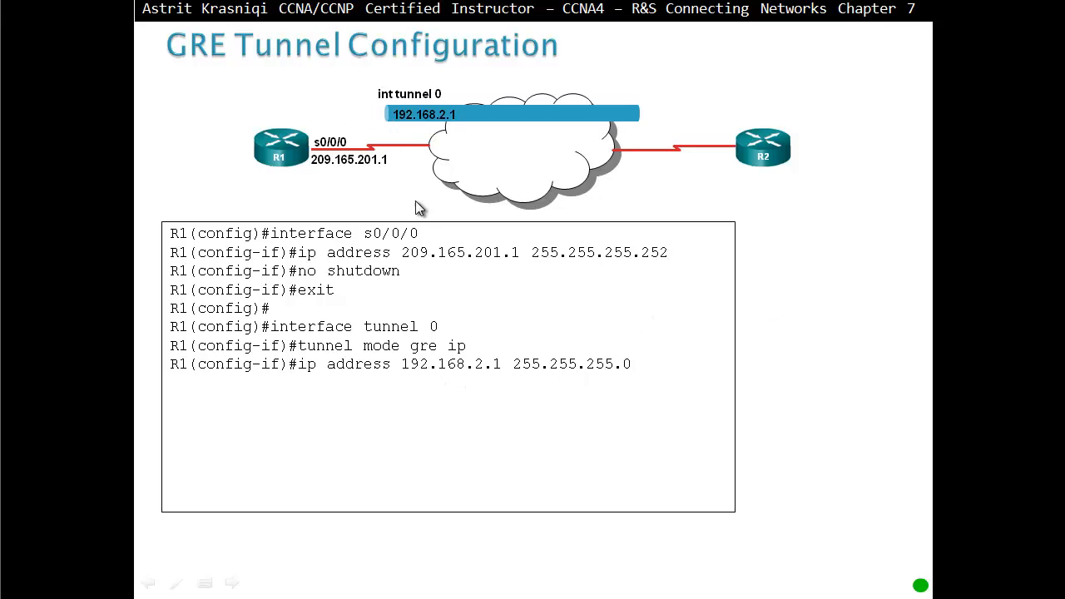
mouse_move(419, 120)
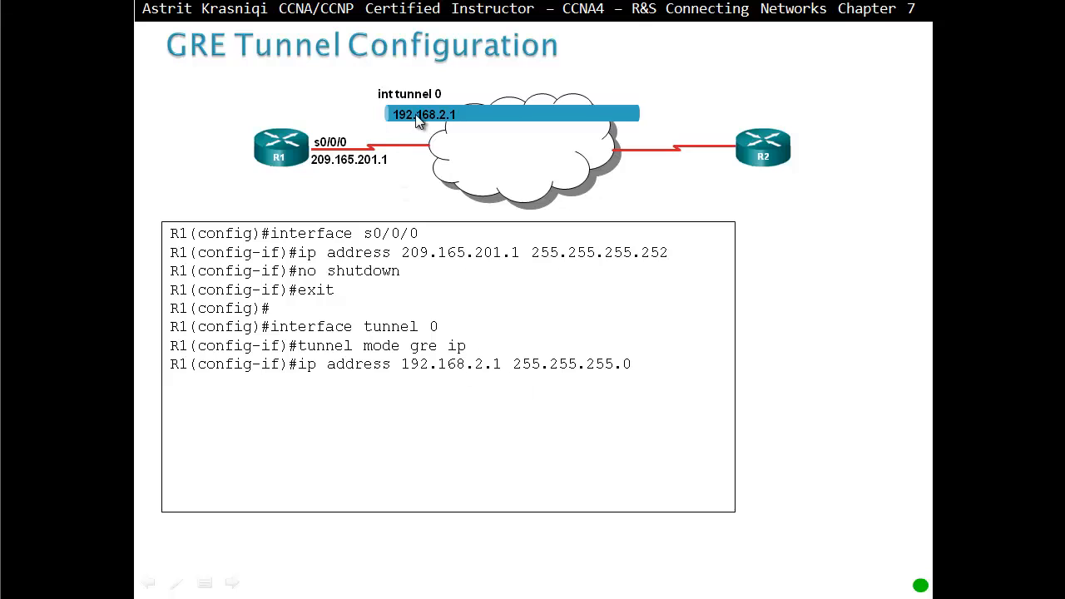
mouse_move(429, 140)
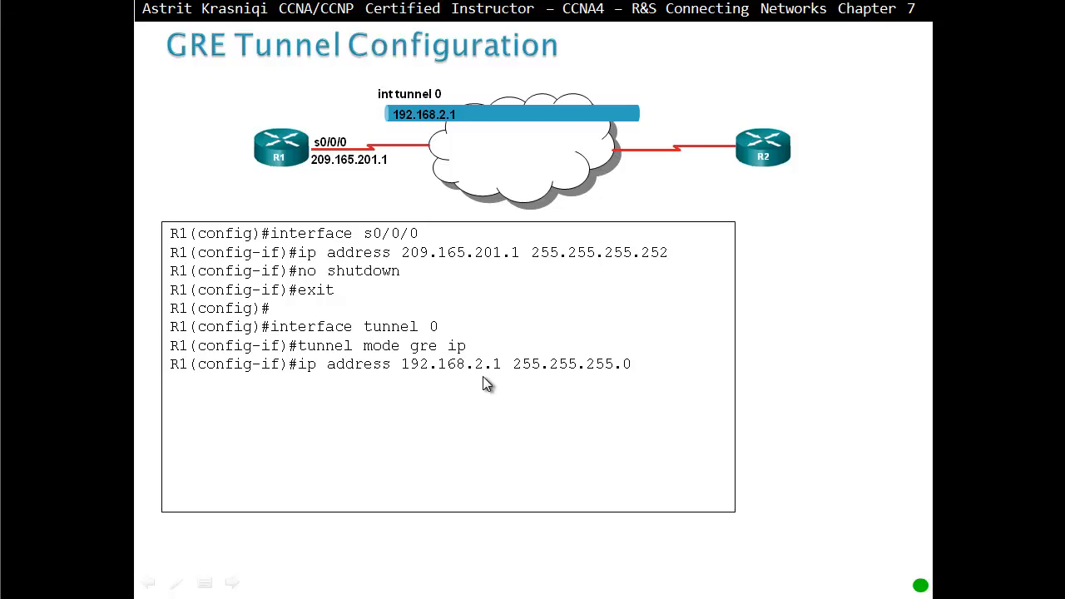
mouse_move(659, 390)
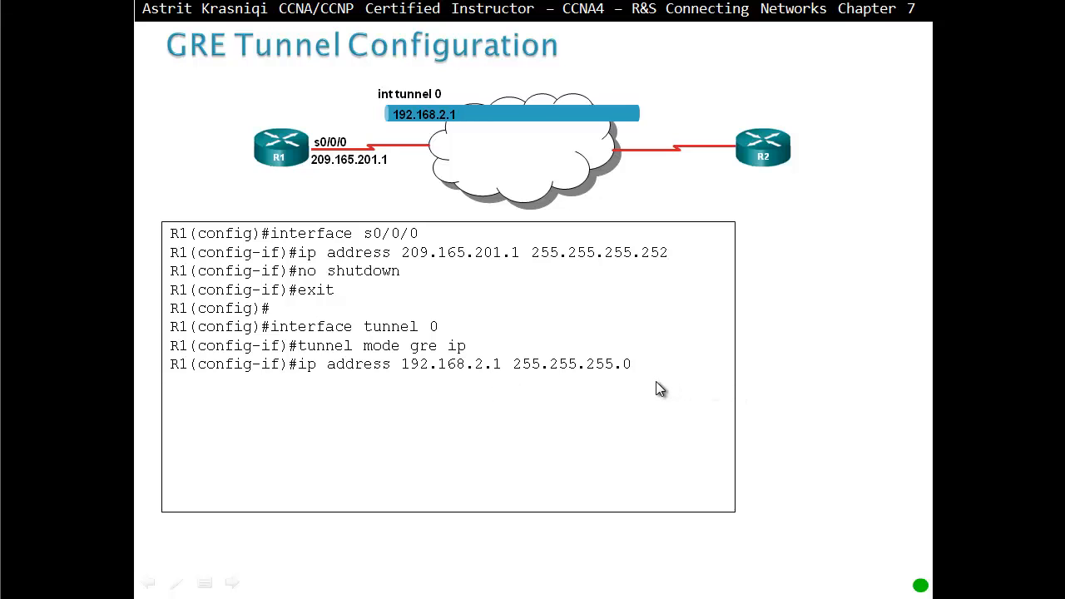
Step: Reveal 'tunnel source 209.165.201.1' and 'tunnel destination 200.133.219.1' with the arrow to R2
text(tunnel source 209.165.201.1)
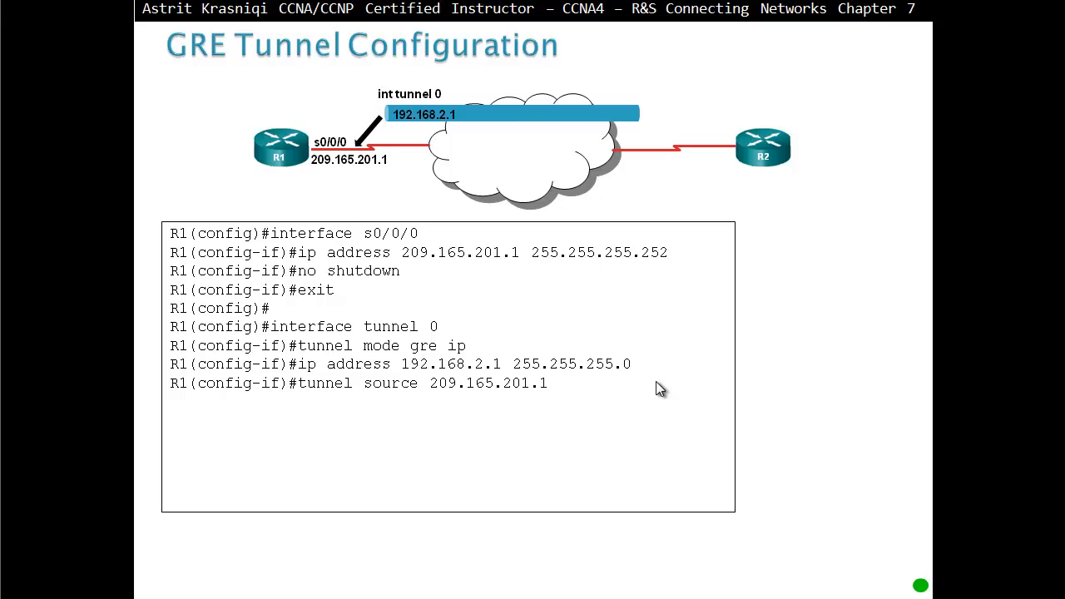
mouse_move(408, 399)
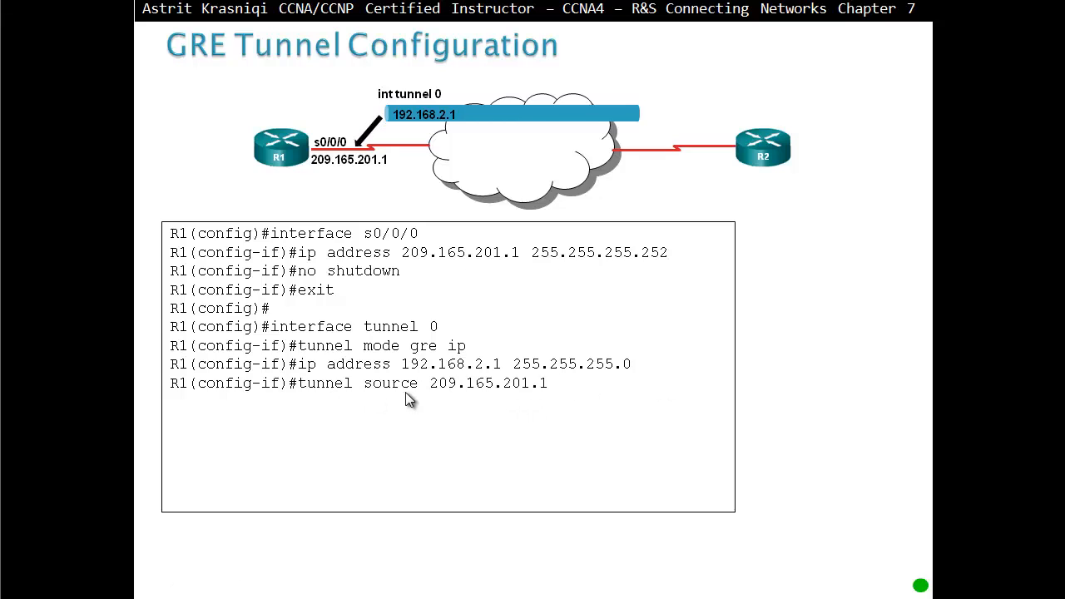
mouse_move(370, 173)
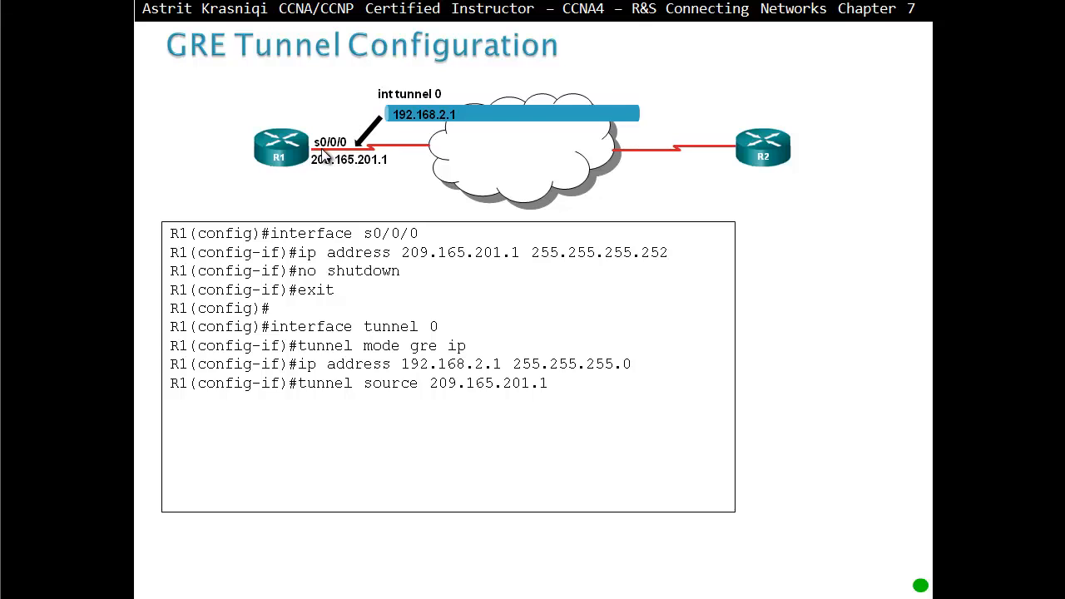
mouse_move(350, 160)
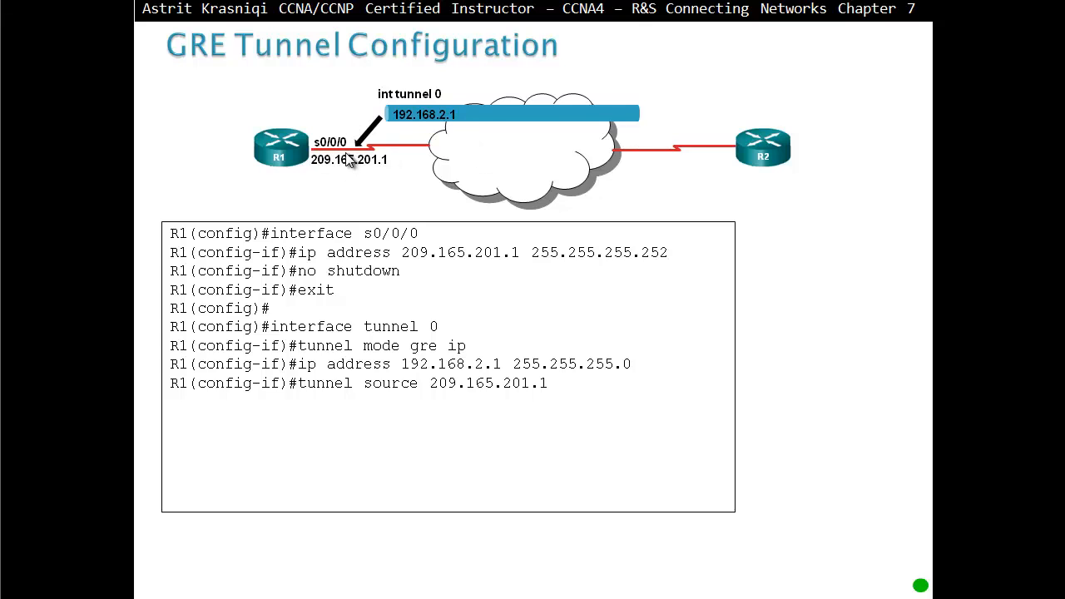
mouse_move(452, 389)
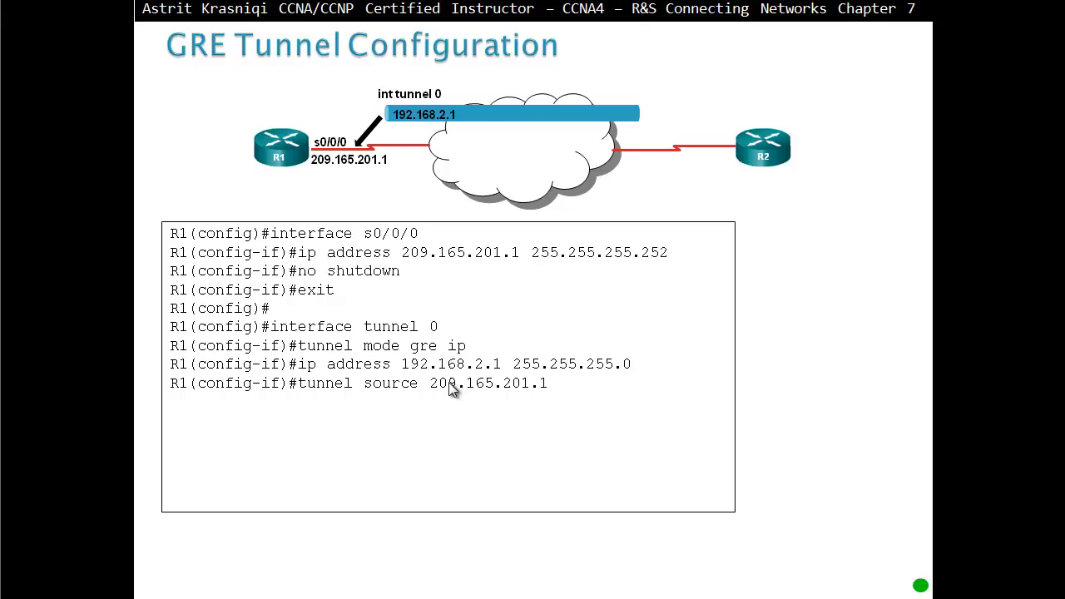
mouse_move(519, 391)
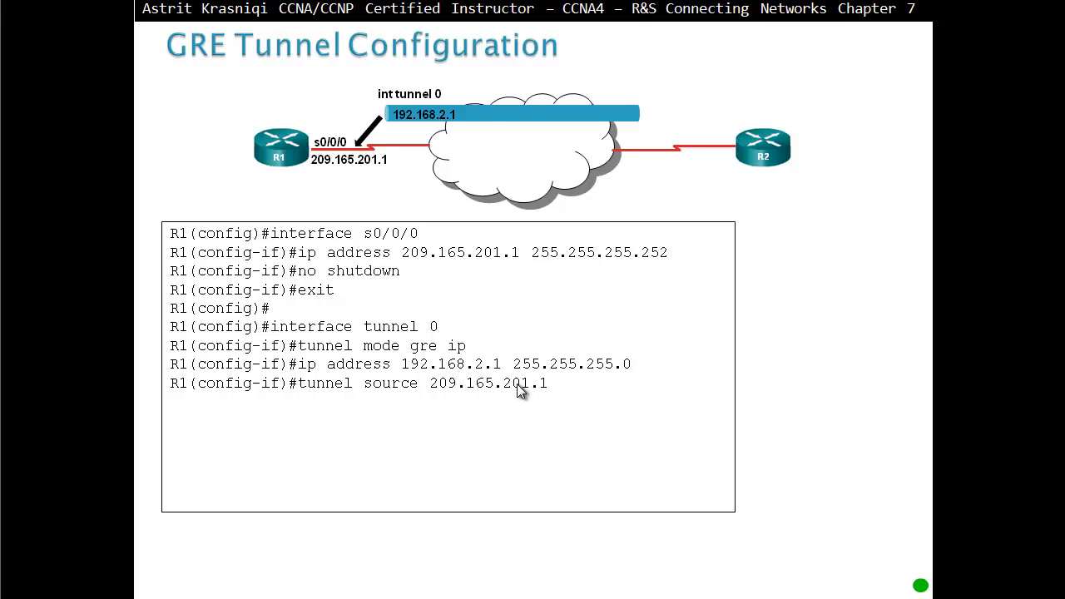
mouse_move(347, 180)
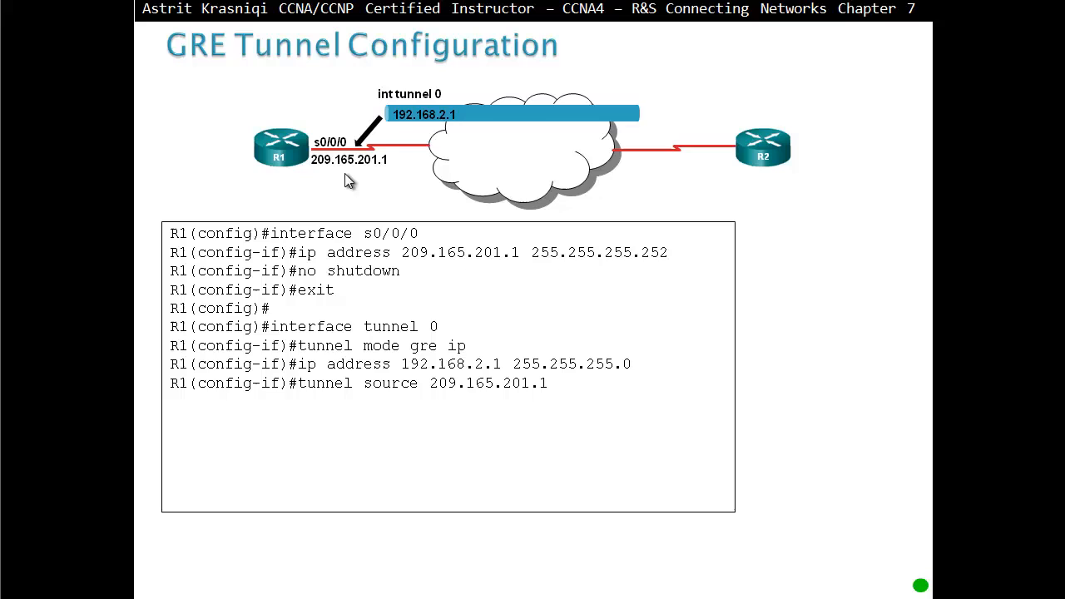
mouse_move(340, 177)
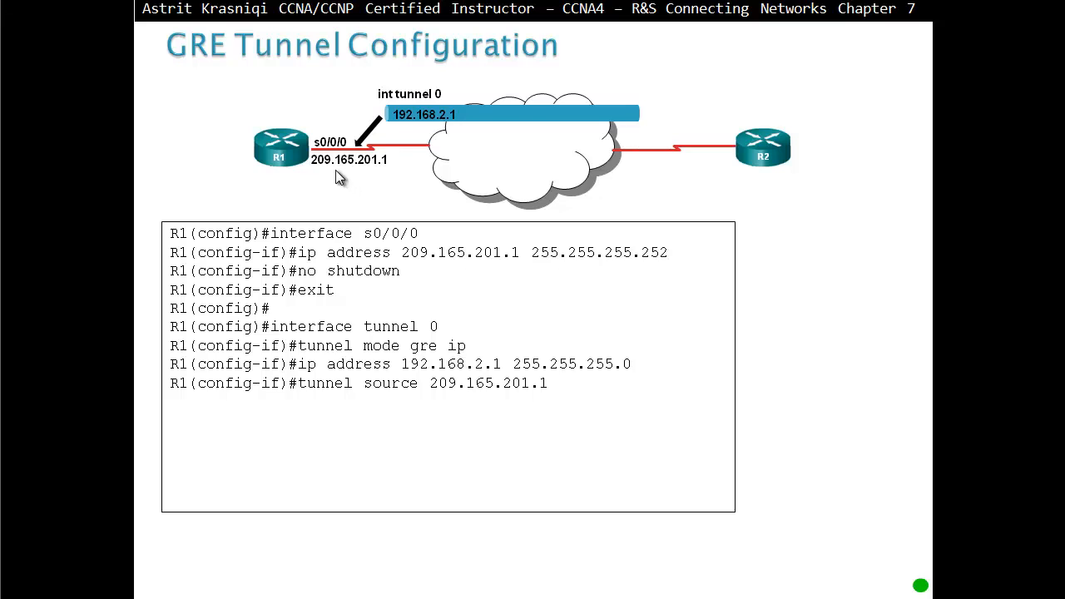
text(tunnel destination 200.133.219.1)
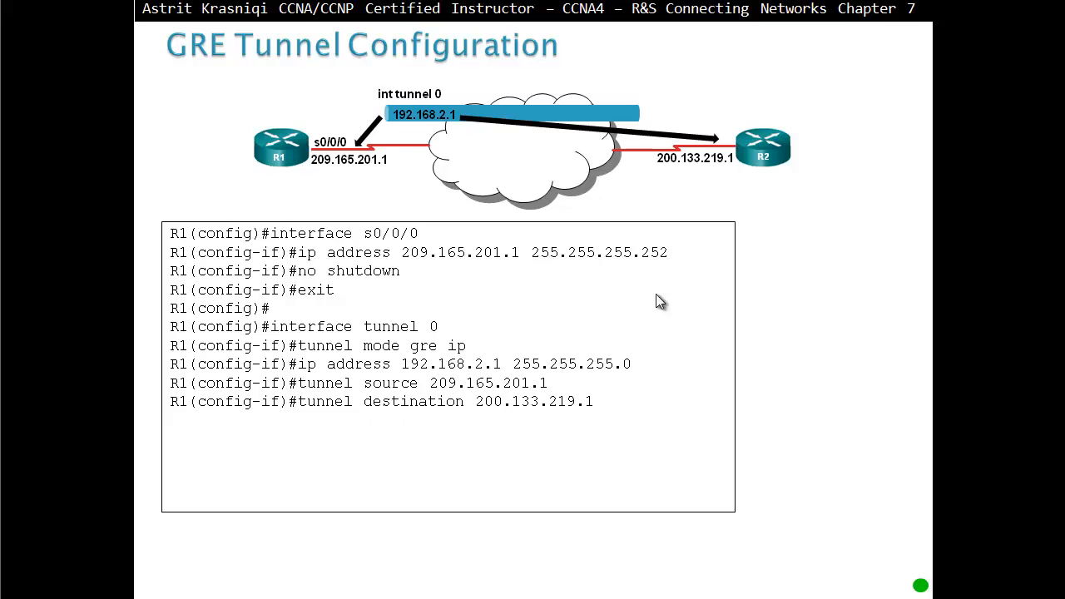
mouse_move(682, 178)
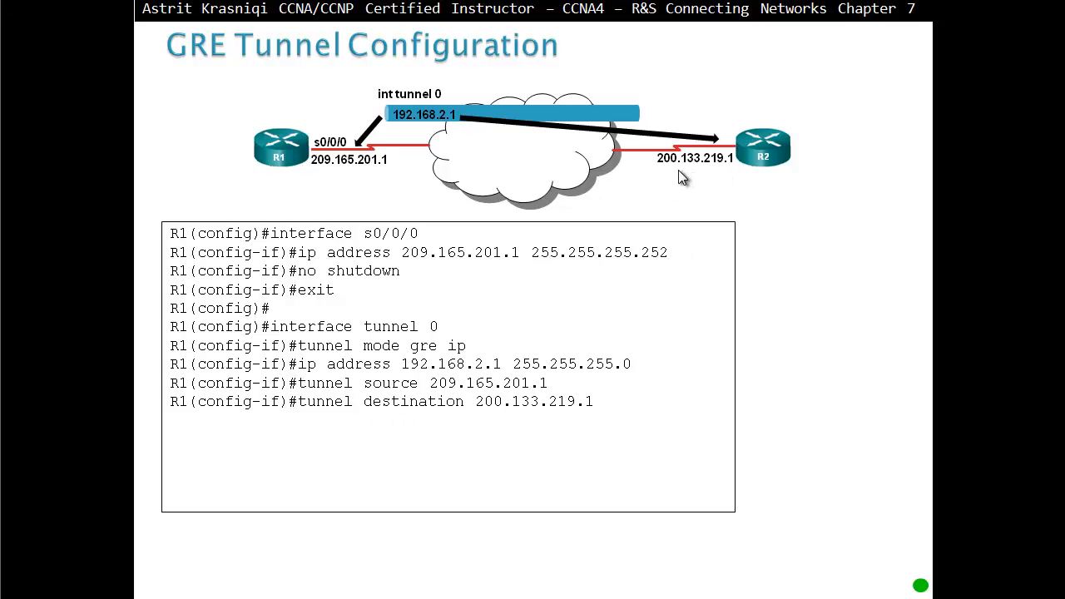
mouse_move(619, 163)
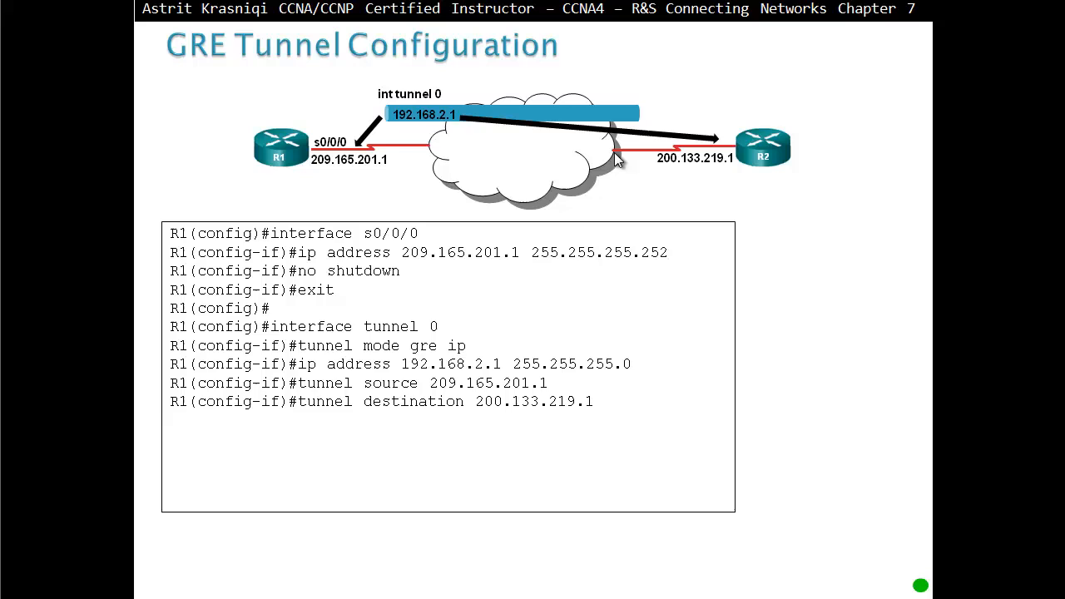
mouse_move(426, 219)
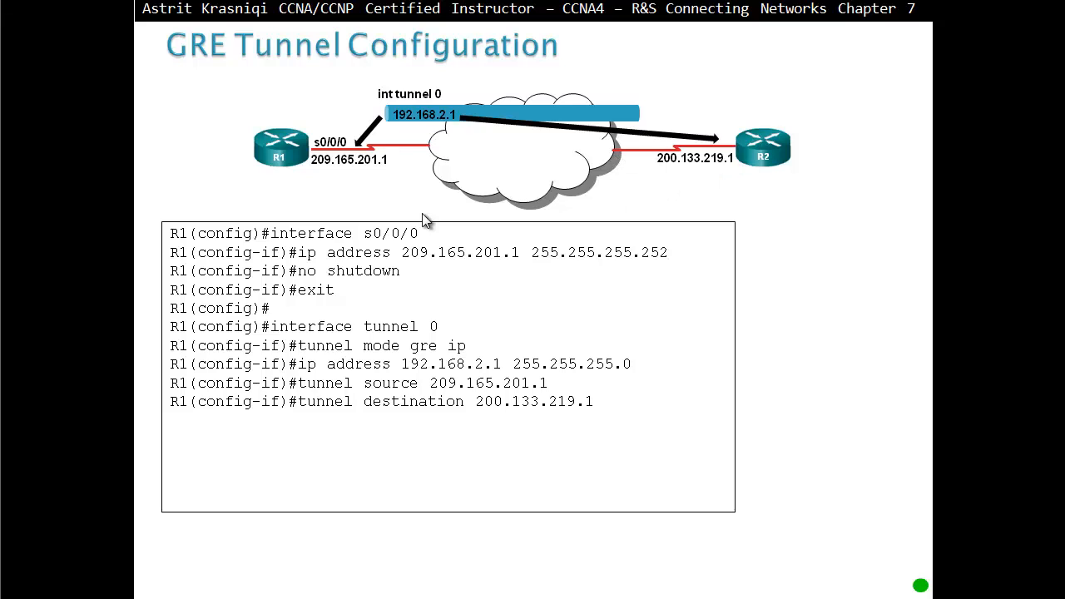
mouse_move(323, 170)
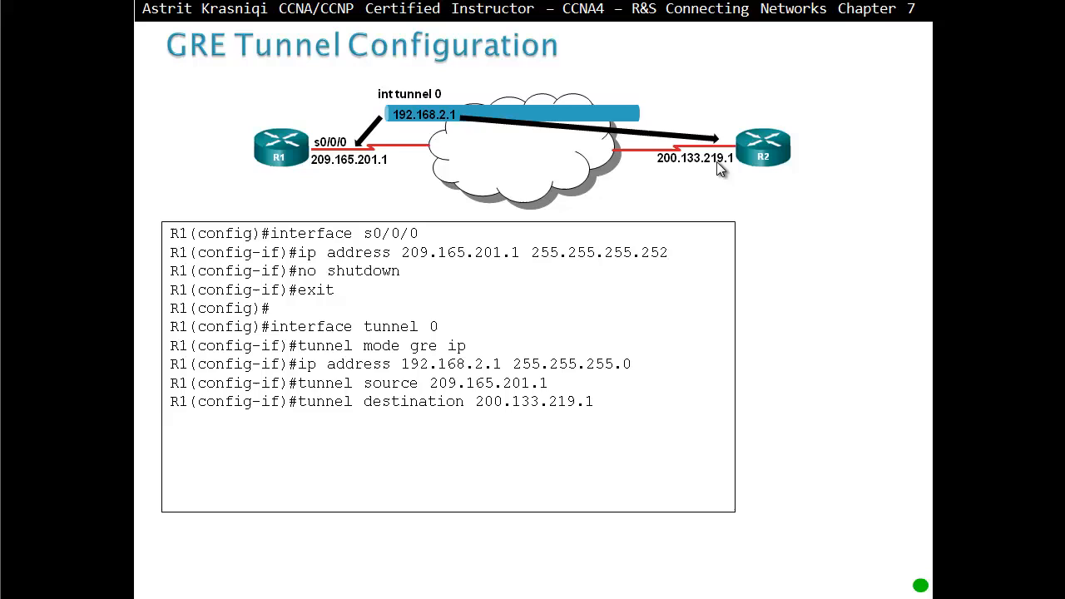
mouse_move(383, 383)
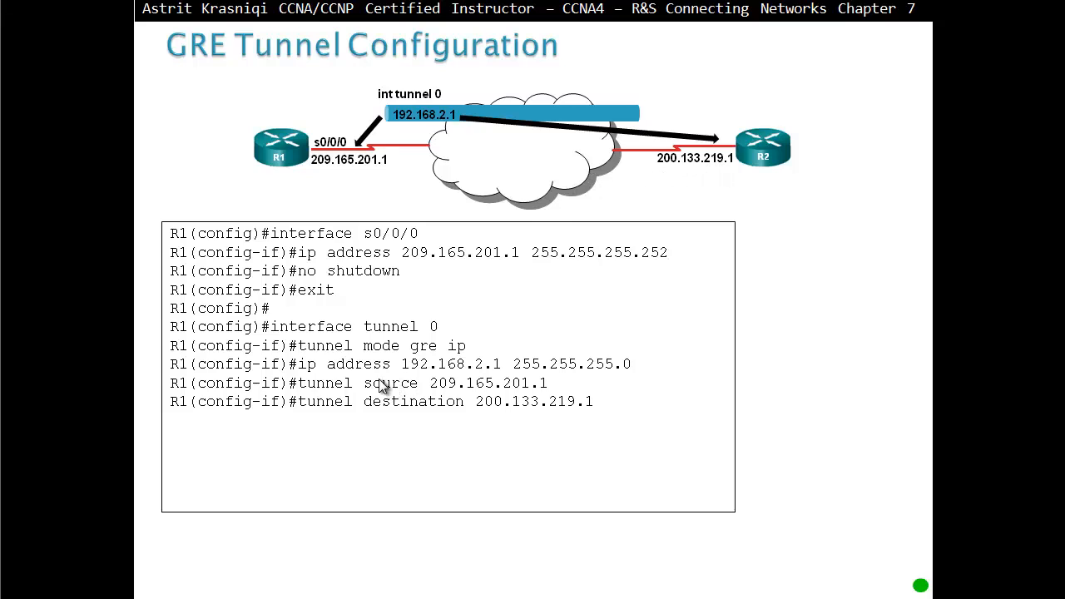
mouse_move(489, 428)
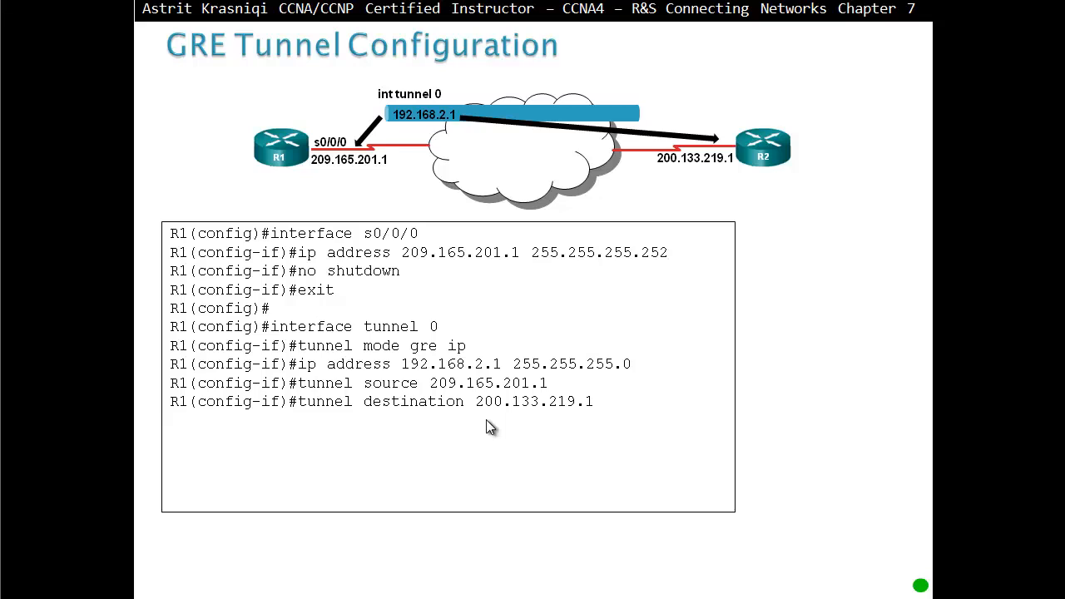
Step: Reveal R1's 'exit' and 'router ospf 1' command lines on the GRE configuration slide
text(exit)
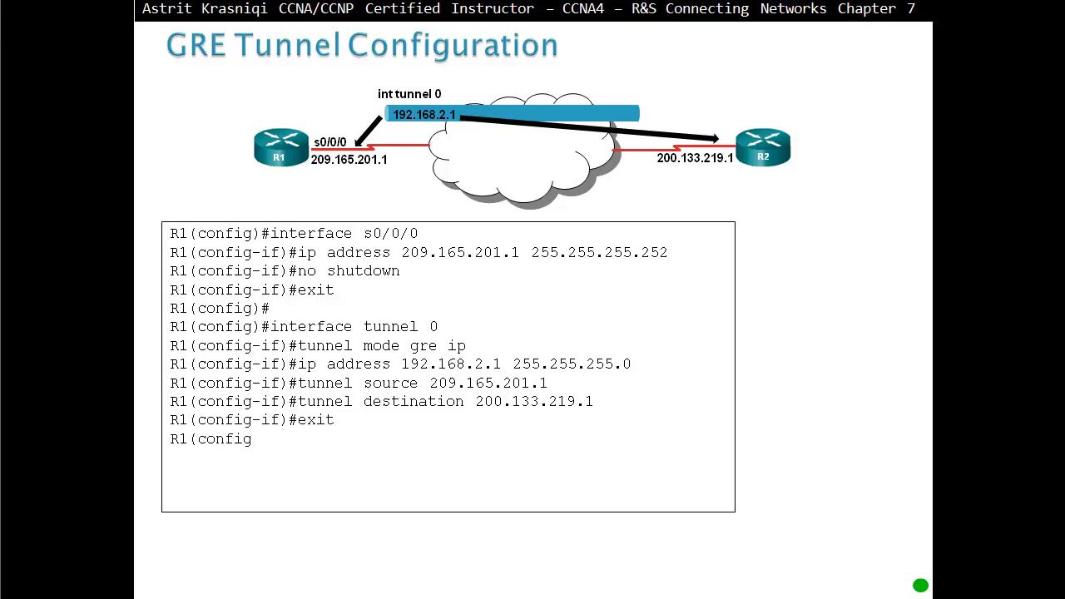
text()#)
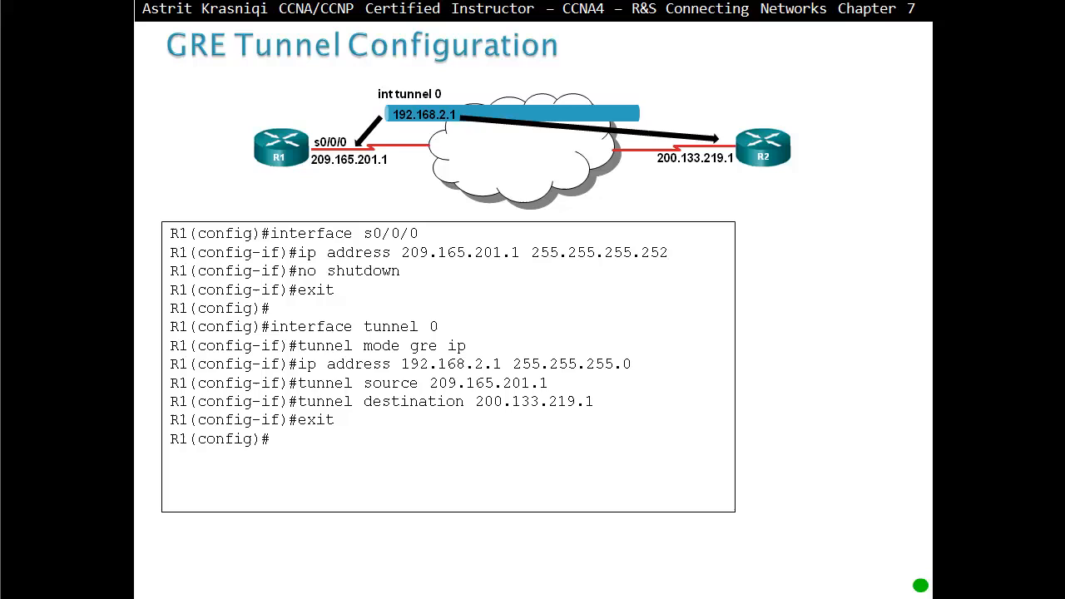
text(router ospf 1)
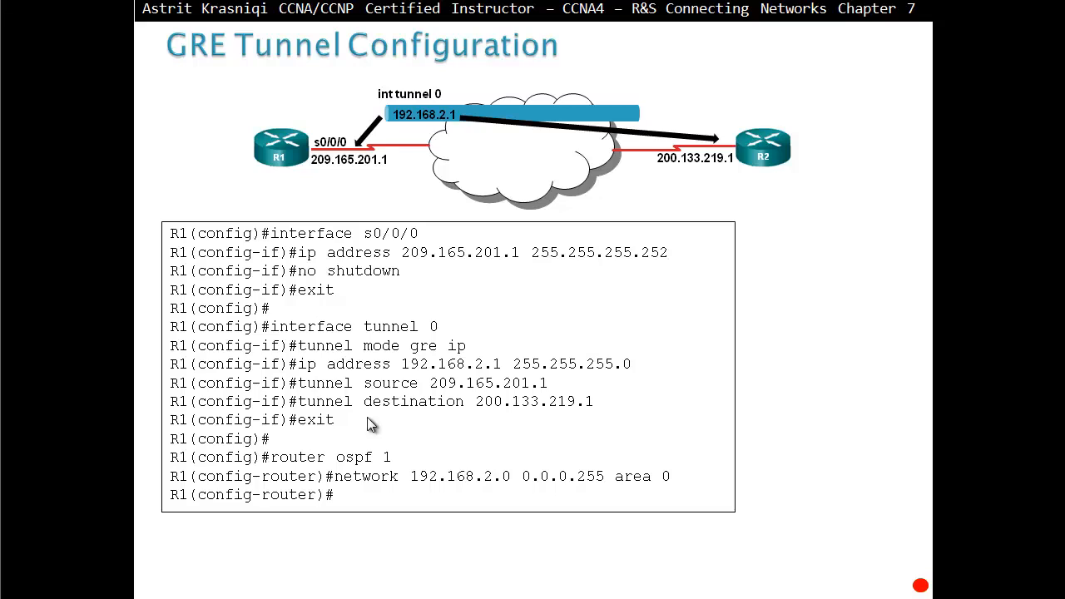
mouse_move(413, 466)
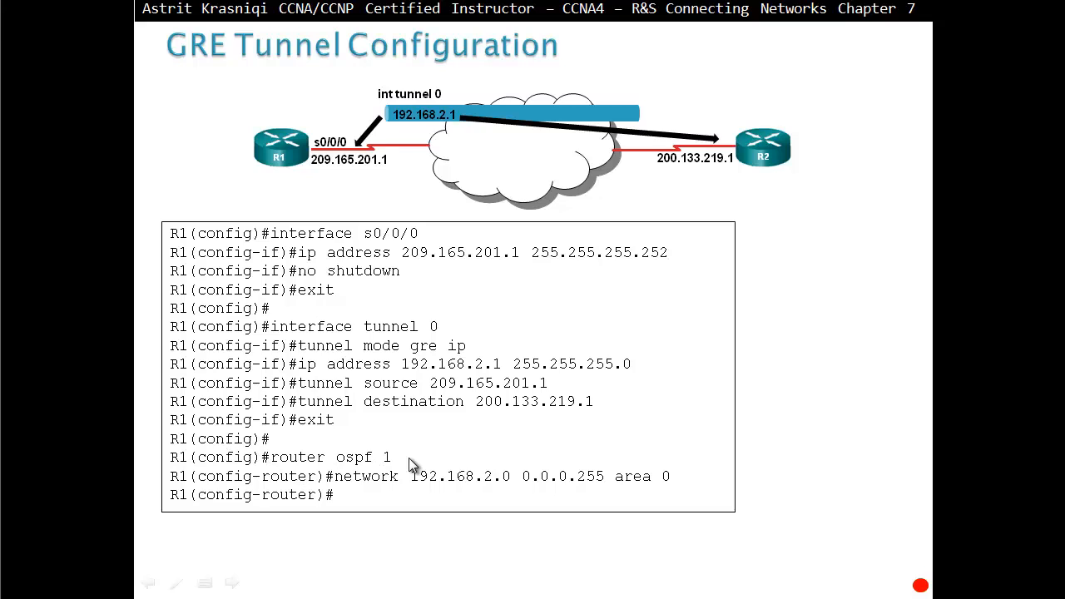
mouse_move(465, 509)
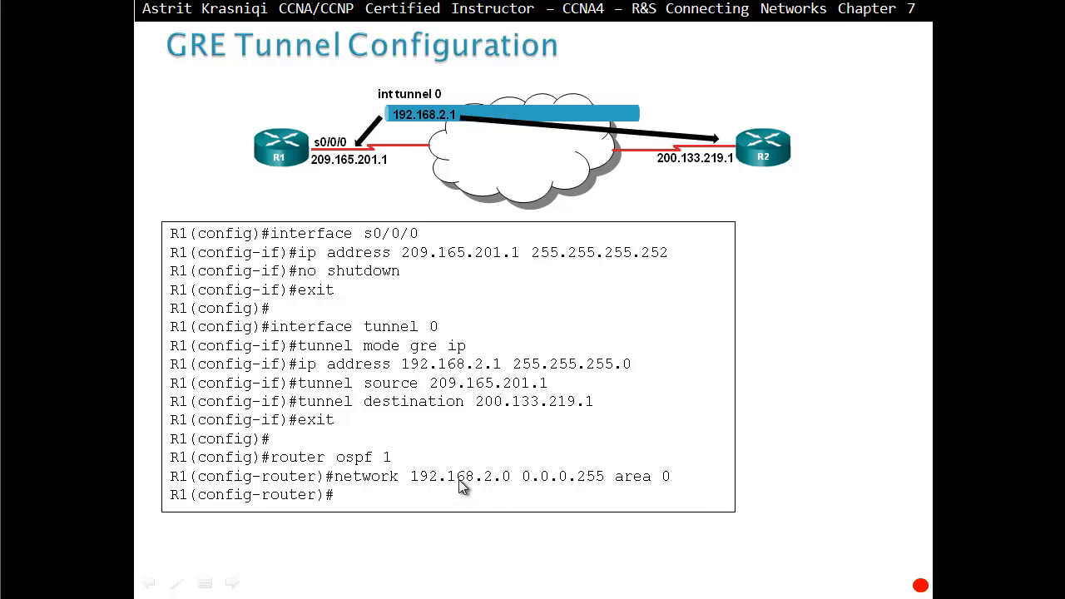
mouse_move(413, 242)
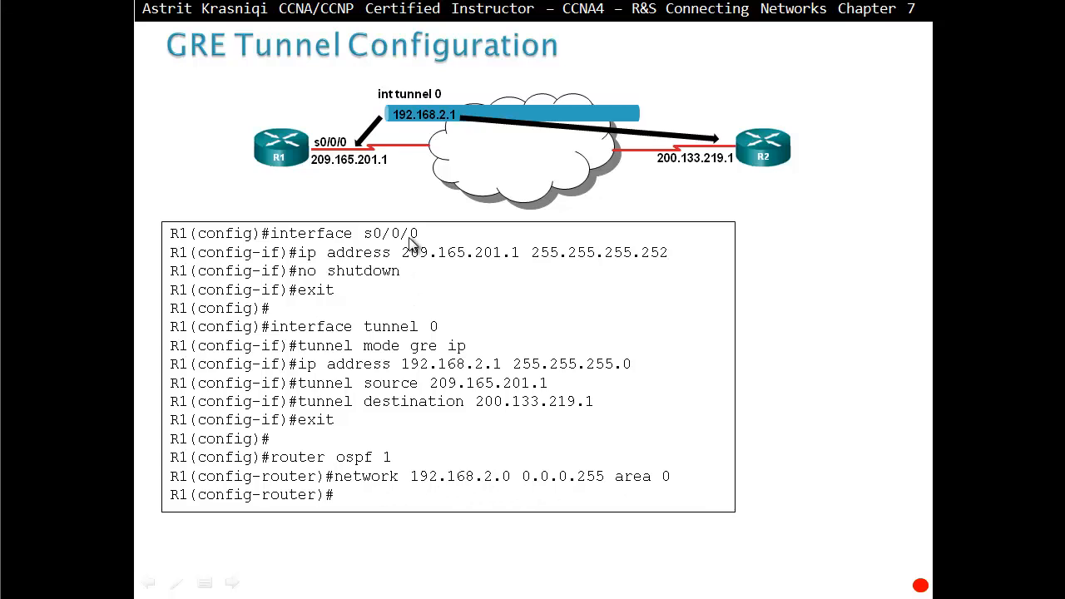
mouse_move(324, 181)
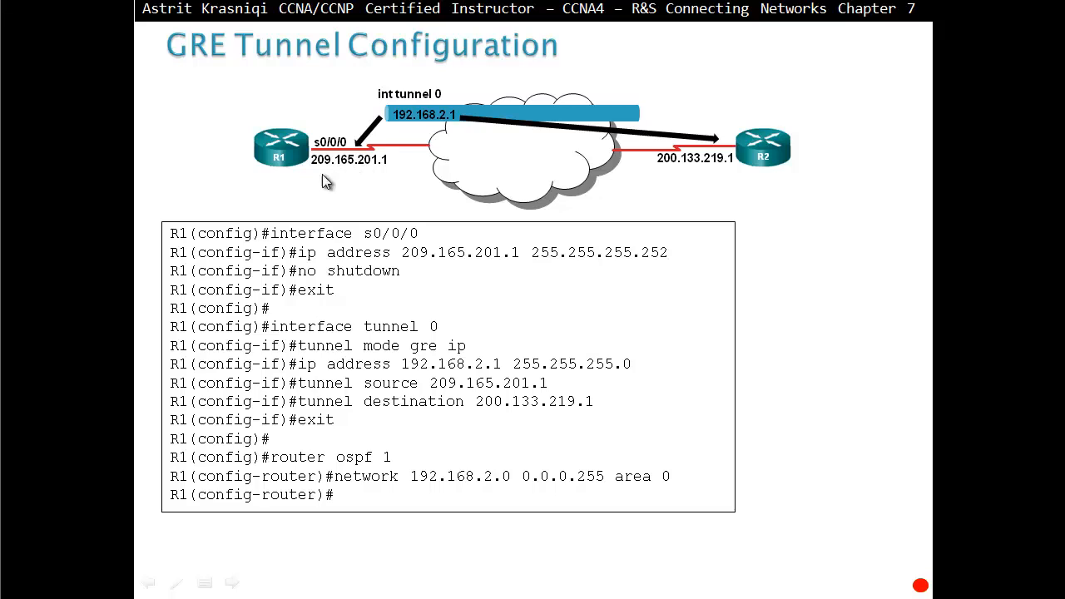
mouse_move(391, 165)
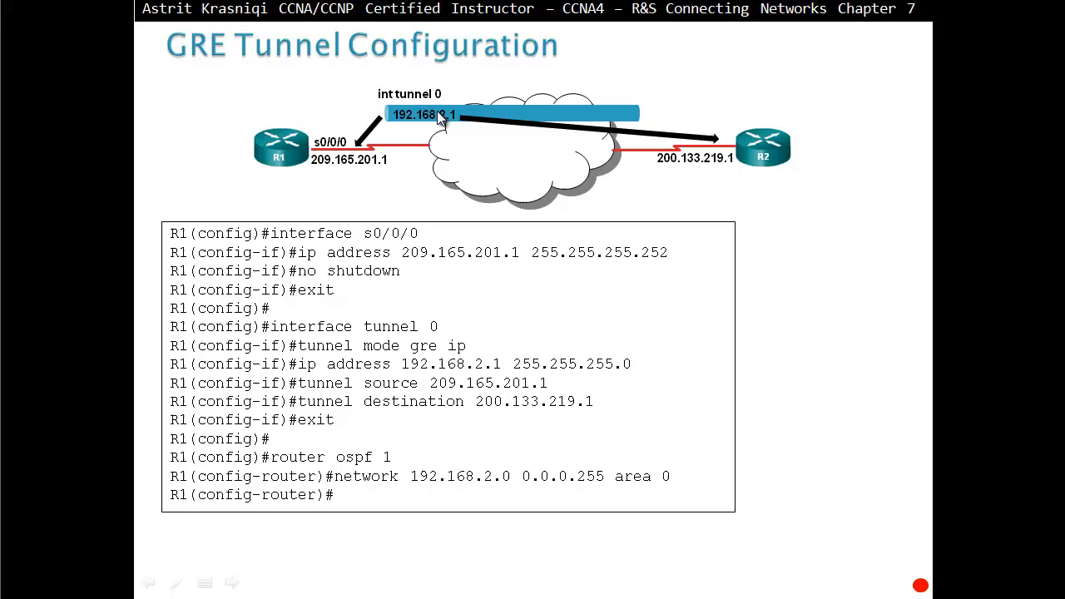
mouse_move(496, 486)
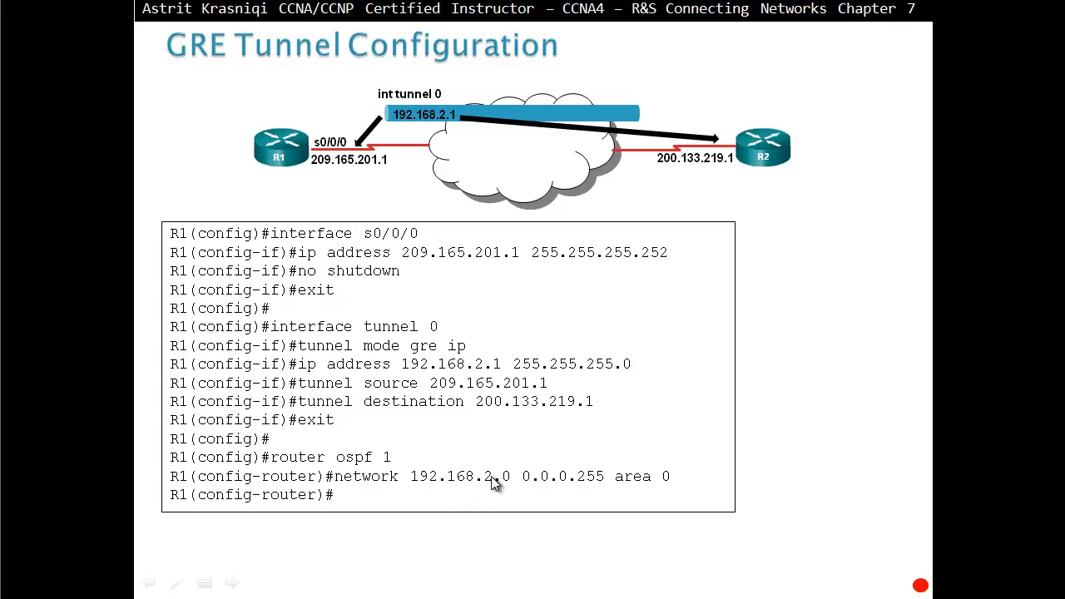
mouse_move(536, 489)
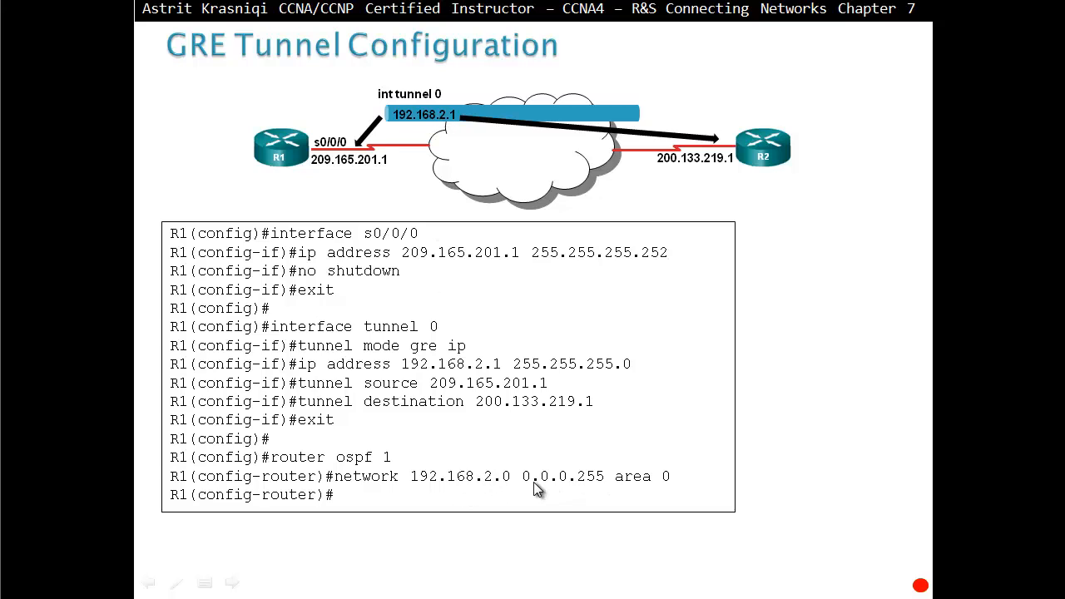
mouse_move(618, 489)
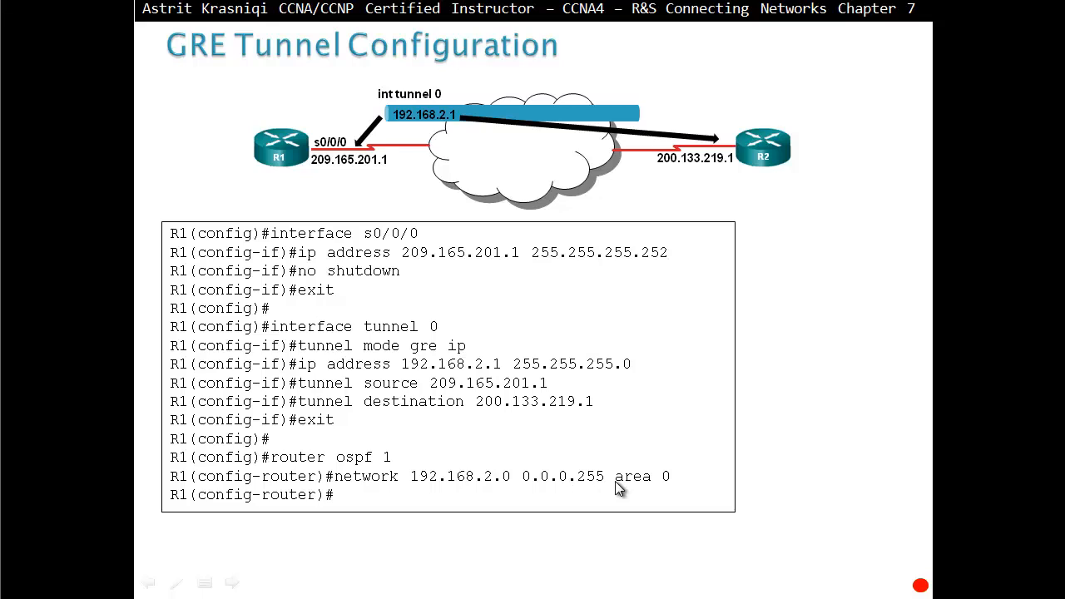
mouse_move(629, 502)
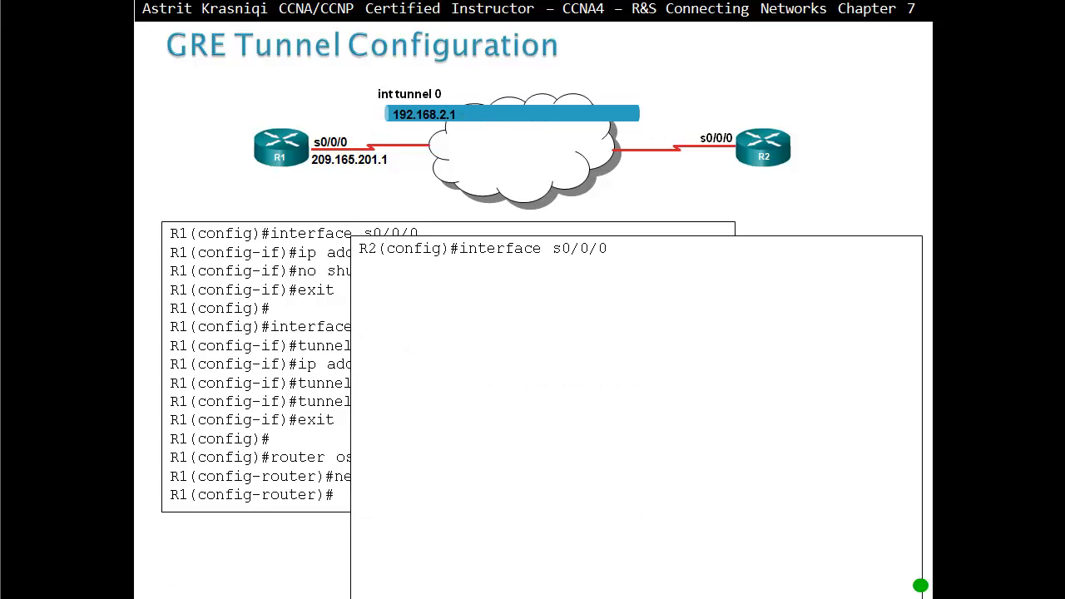
Step: Reveal R2's s0/0/0 lines 'ip address 200.133.219.1 255.255.255.252' and 'no shutdown'
text(ip address 200.133.219.1 255.255.255.252)
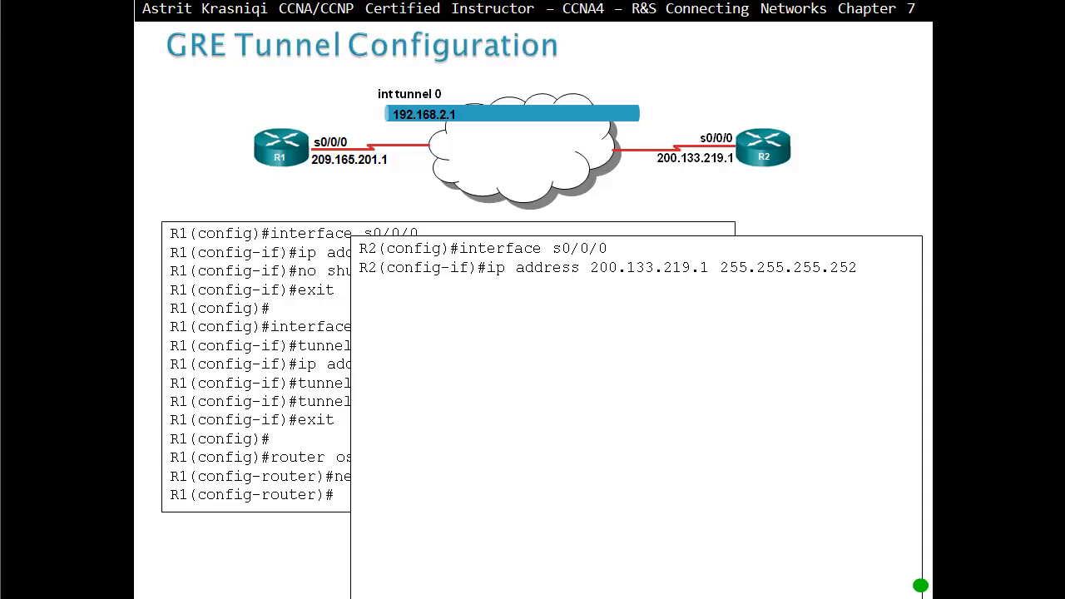
text(no shutdown)
text(exit)
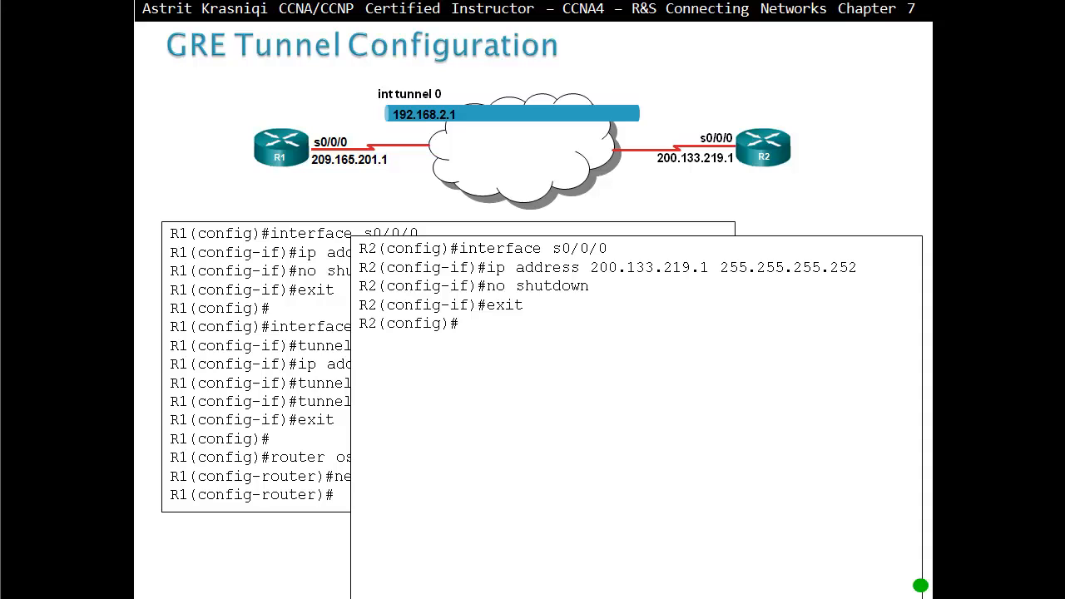
text(R)
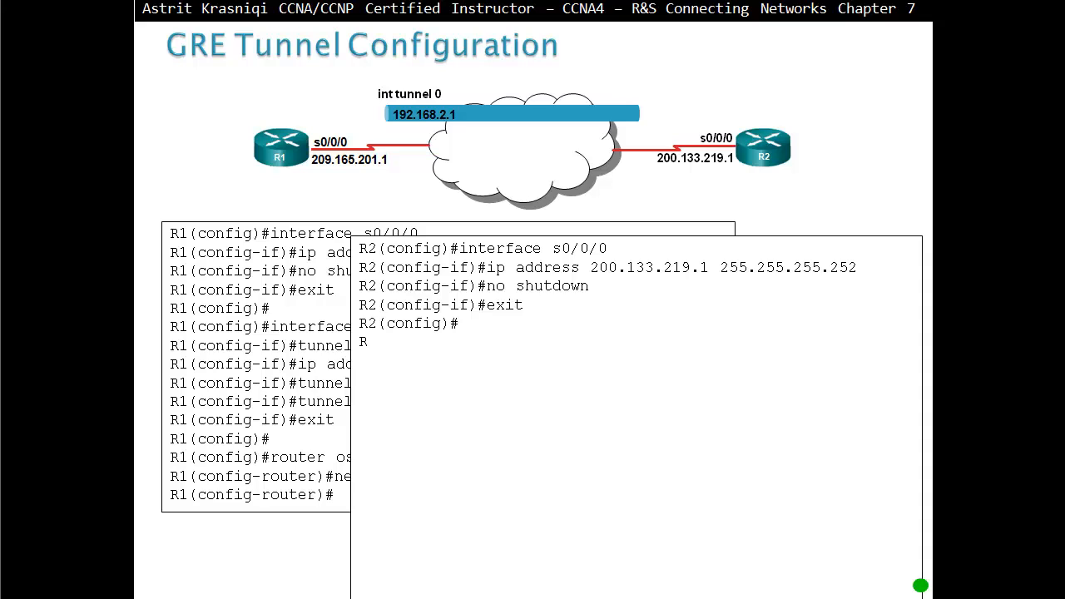
Step: Reveal R2's tunnel 0: GRE IP mode, 192.168.2.2 255.255.255.0, source 200.133.219.1
text(interface tunnel 0)
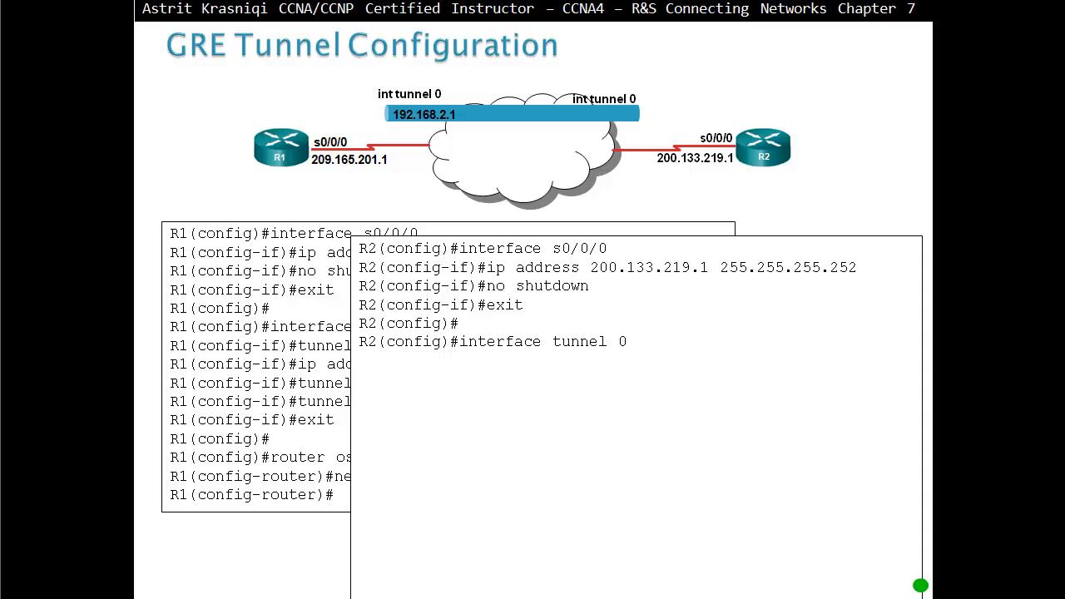
text(tunnel mode gre ip)
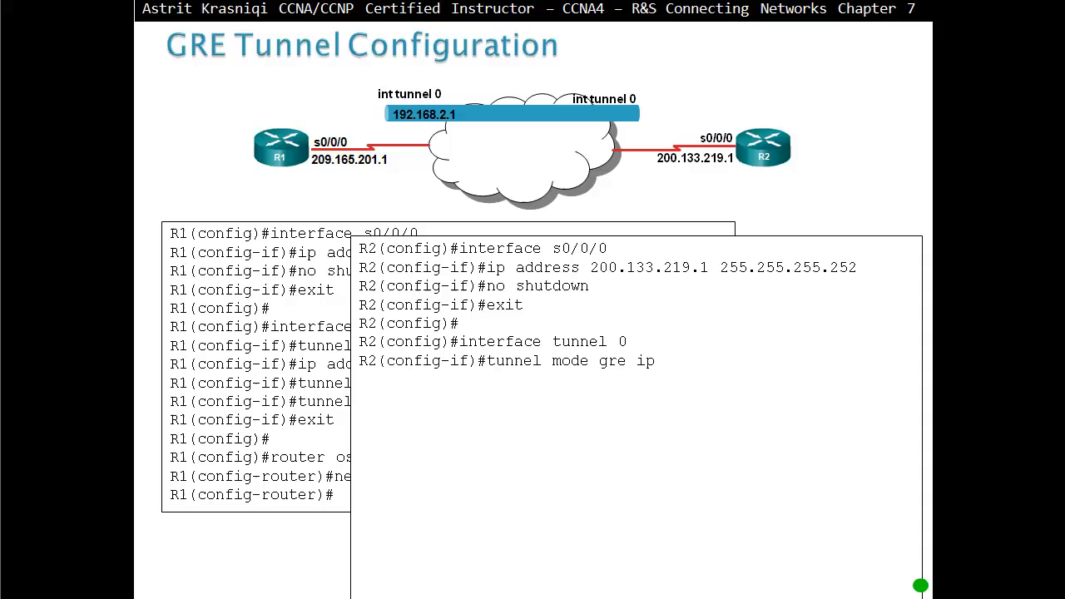
text(ip address 192.168.2.2 255.255.255.0)
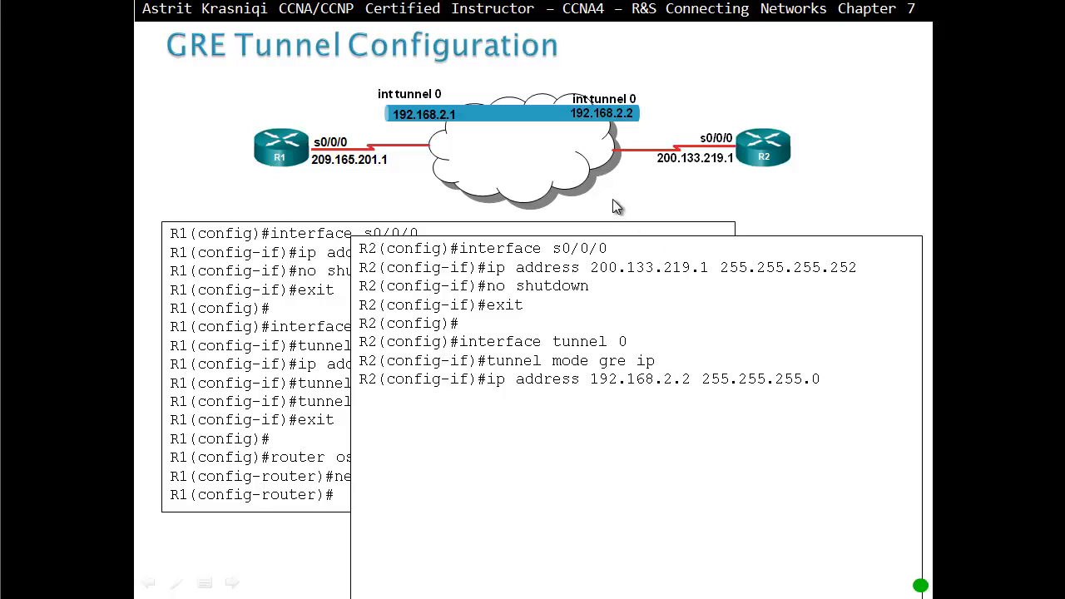
mouse_move(608, 124)
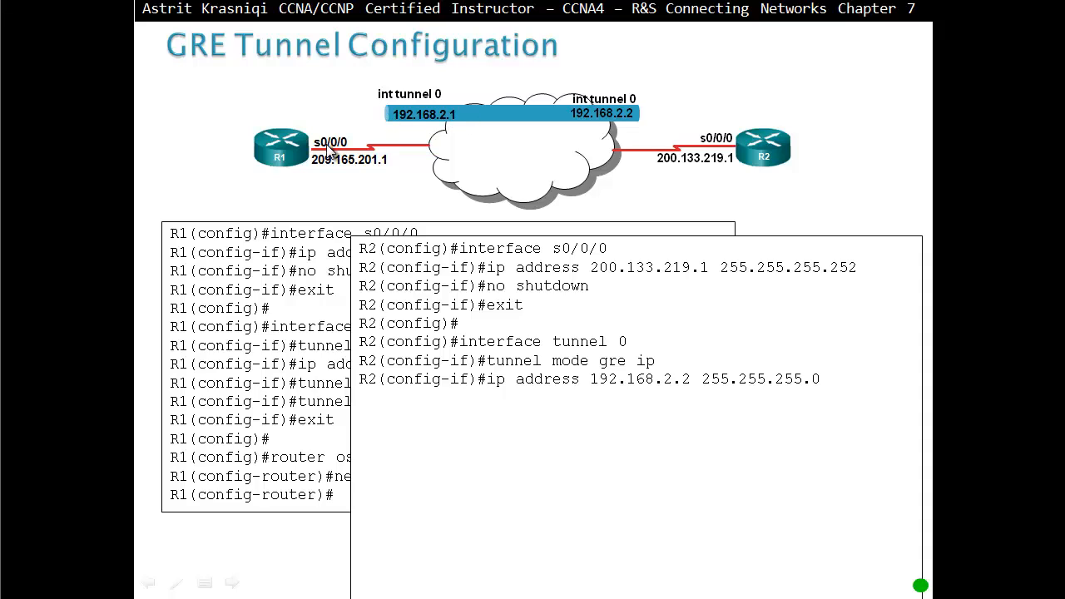
mouse_move(631, 116)
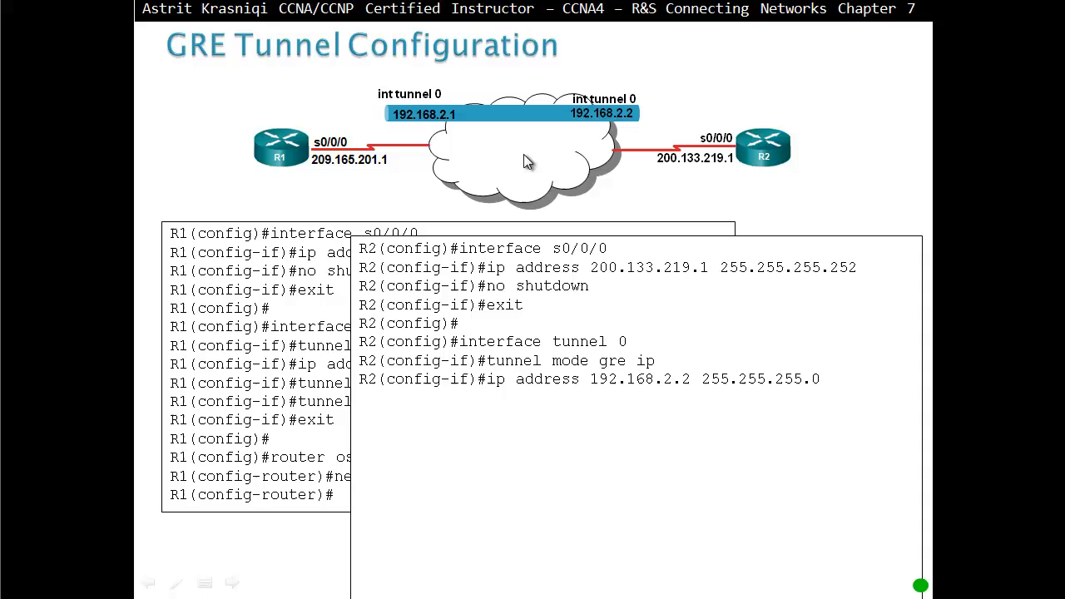
text(tunnel source 200.133.219.1)
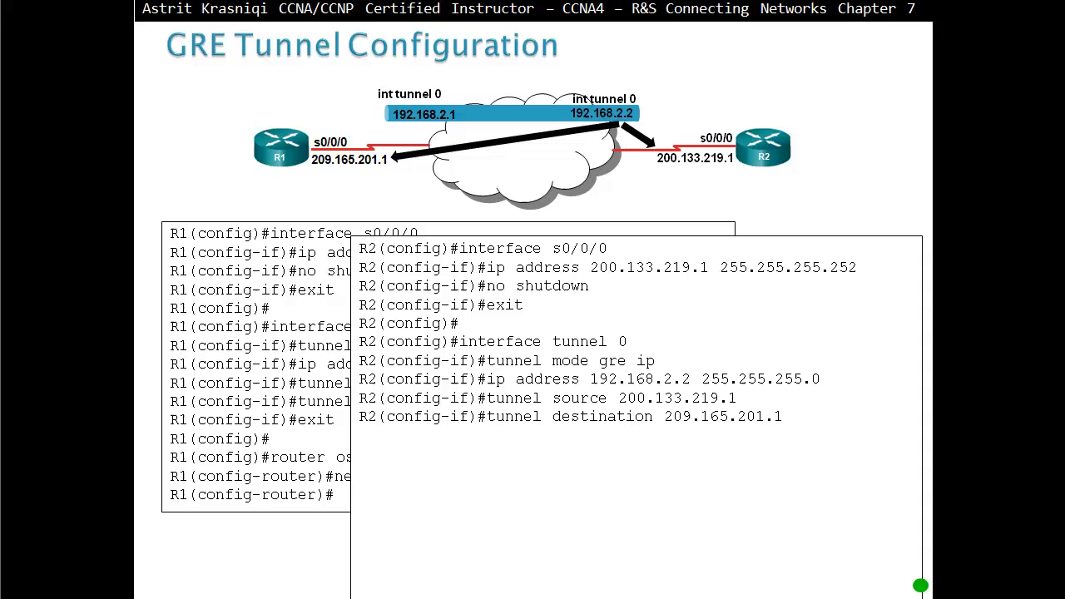
Step: Reveal R2's 'exit' and 'network 192.168.2.0 255.255.255.0 area 0' OSPF lines and syslog messages
text(R2(confi)
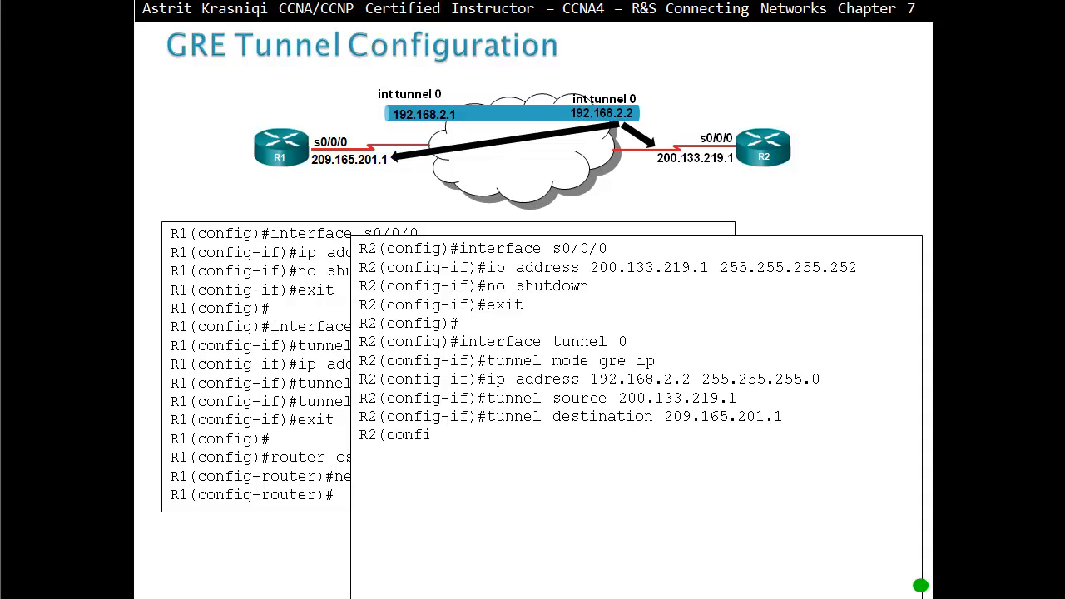
text(exit)
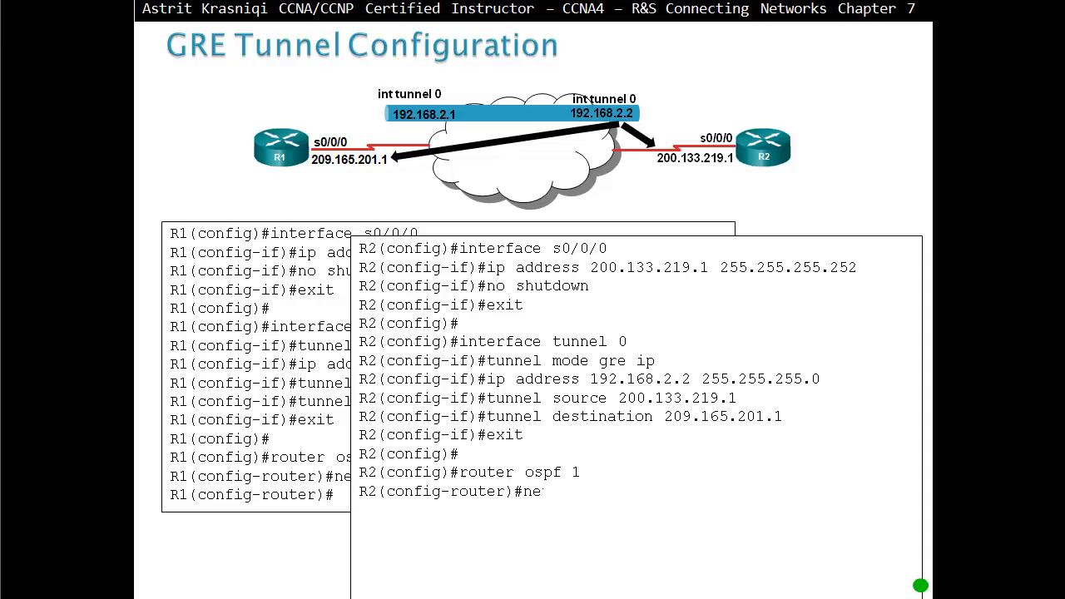
text(network 192.168.2.0 255.255.255.0 area 0)
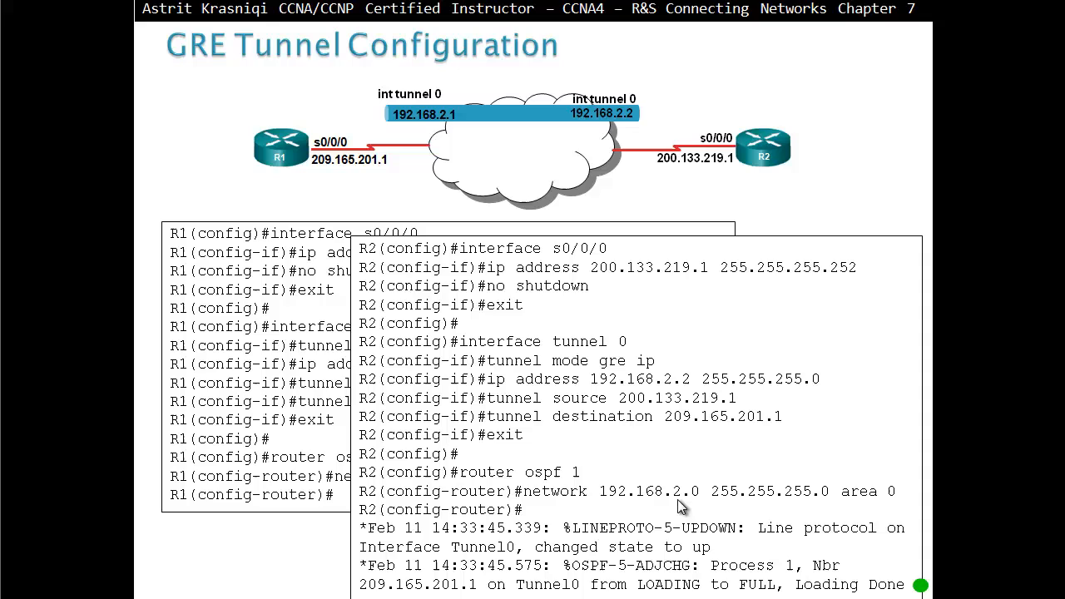
mouse_move(559, 559)
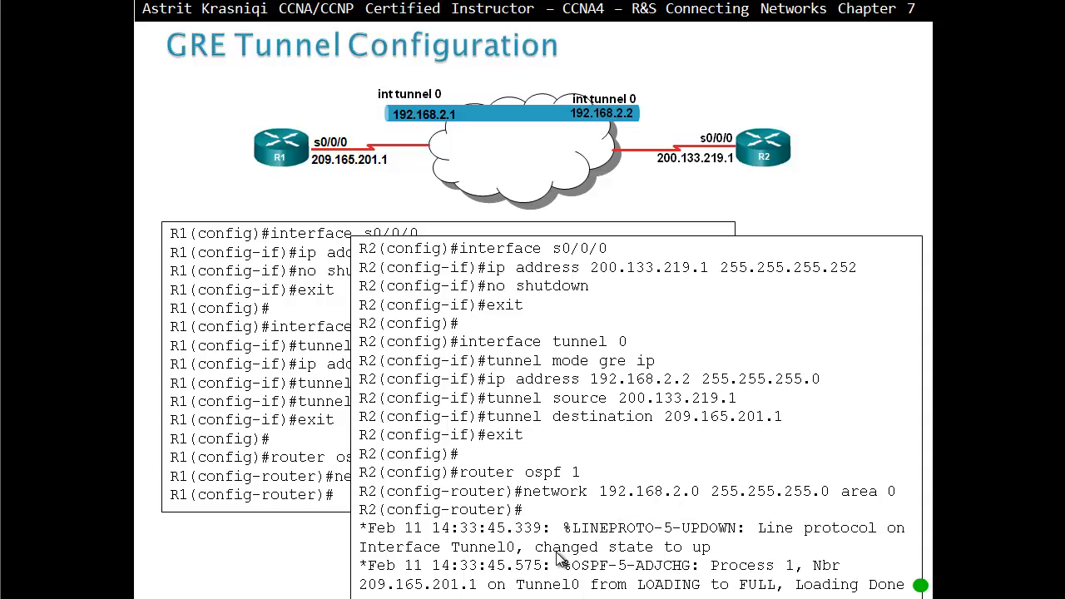
mouse_move(533, 555)
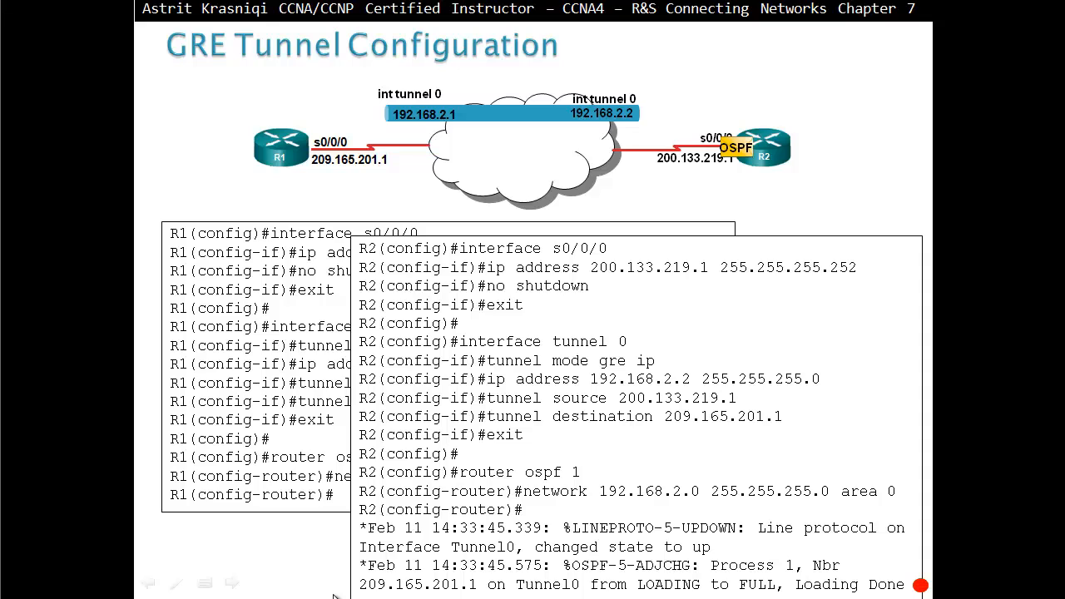
mouse_move(574, 408)
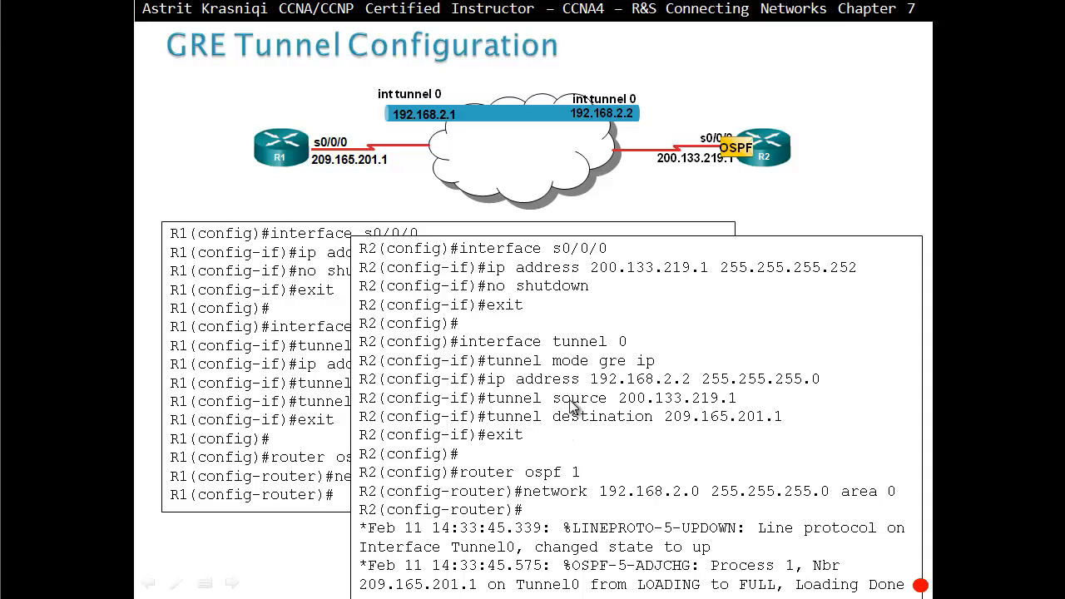
mouse_move(648, 416)
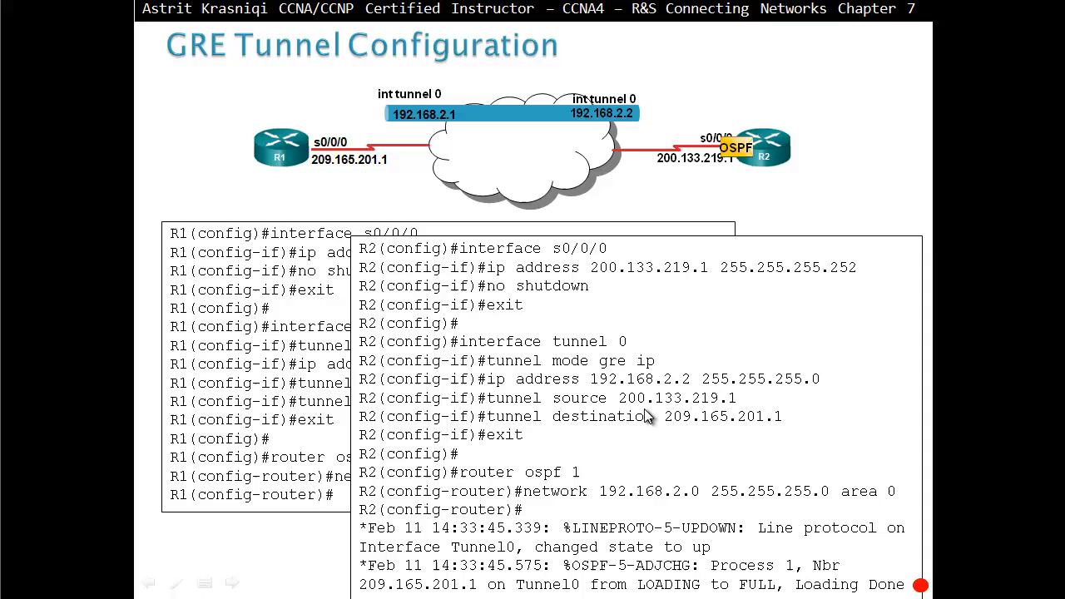
mouse_move(508, 313)
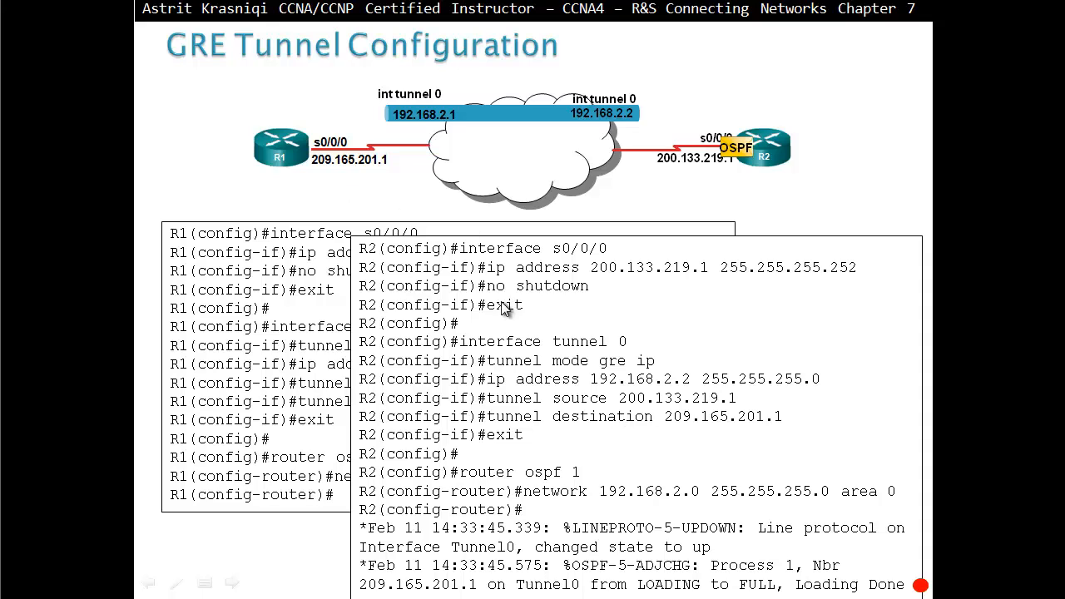
mouse_move(689, 169)
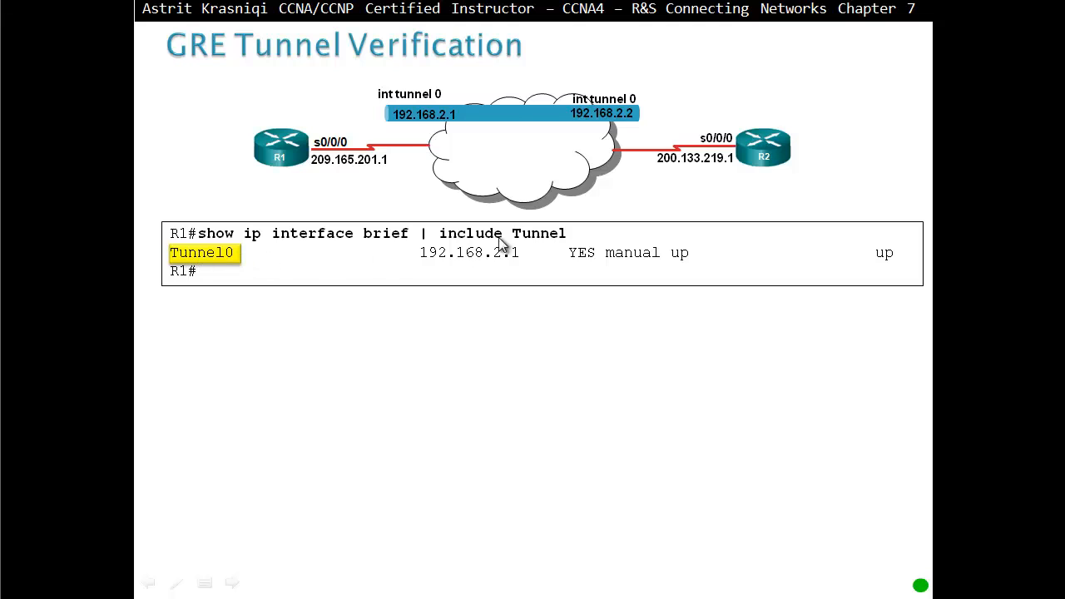
mouse_move(256, 269)
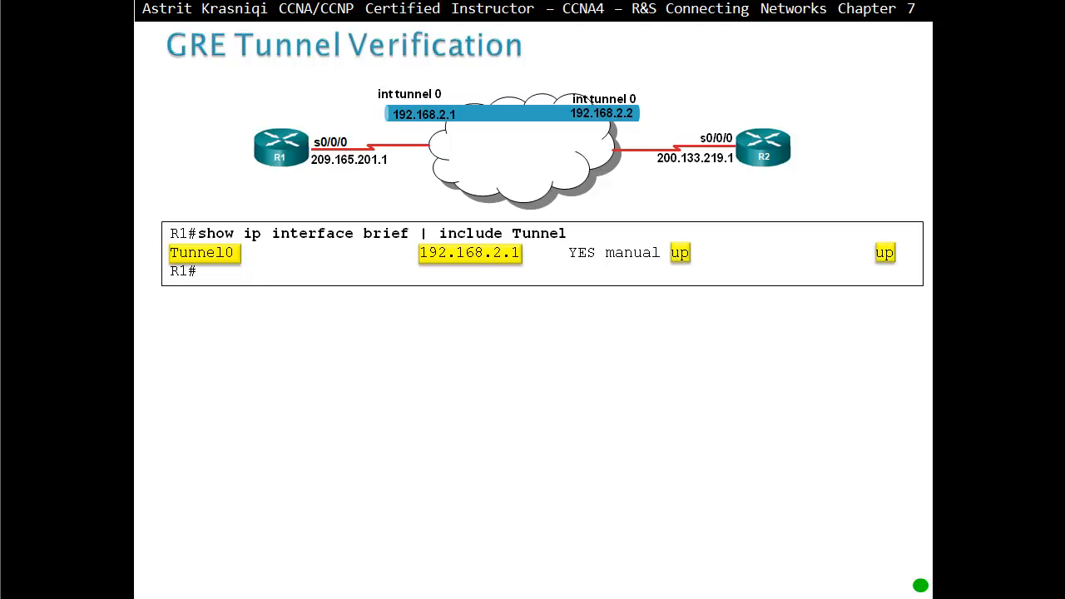
Step: Advance to the GRE Tunnel Verification slide showing Tunnel0 up with 192.168.2.1/24
text(show interface Tunnel 0)
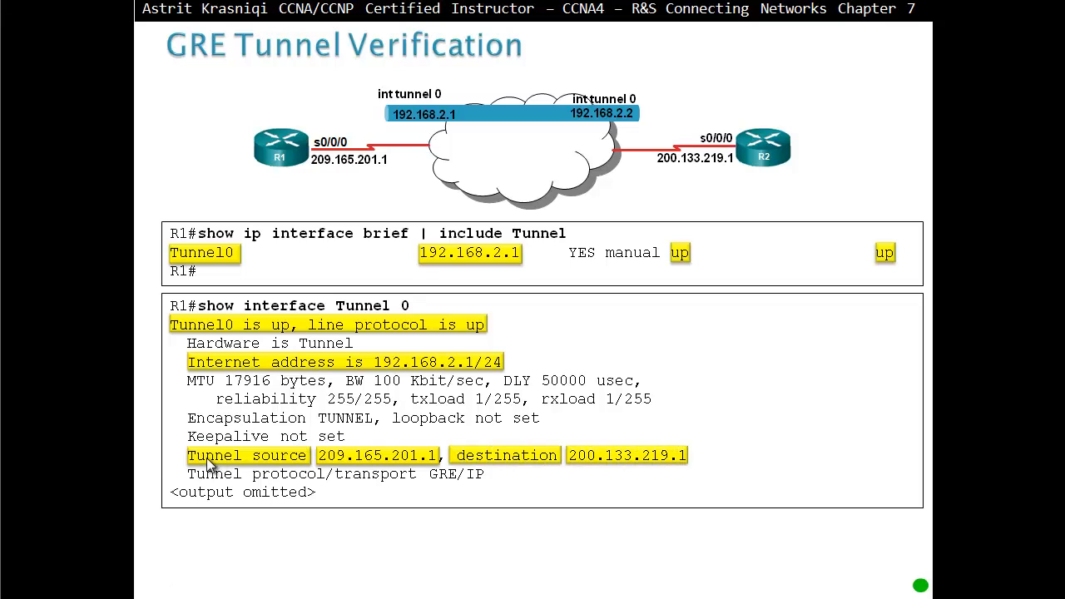
mouse_move(626, 474)
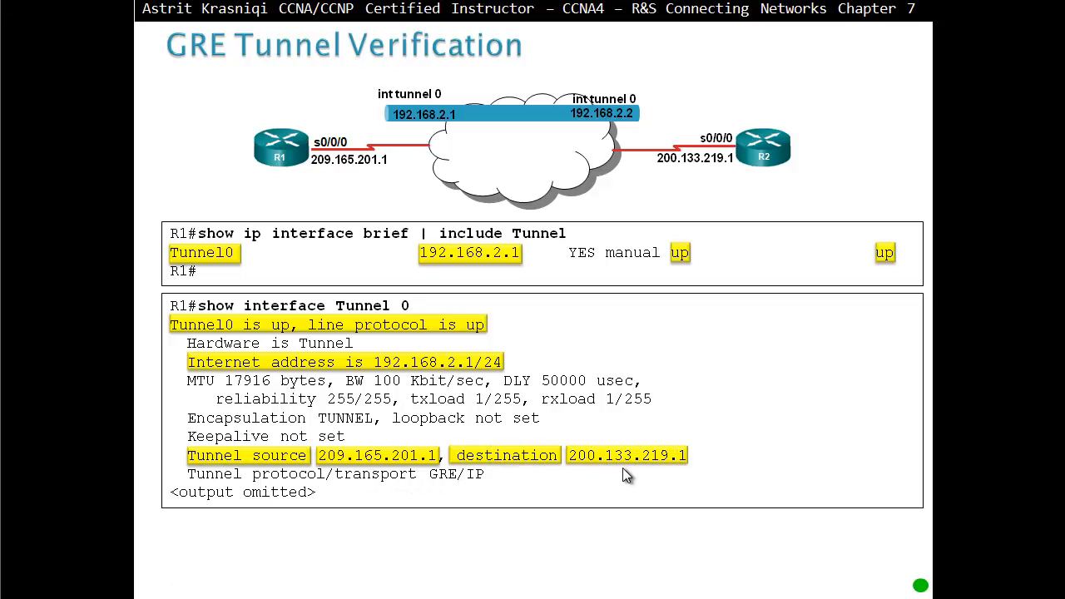
mouse_move(635, 472)
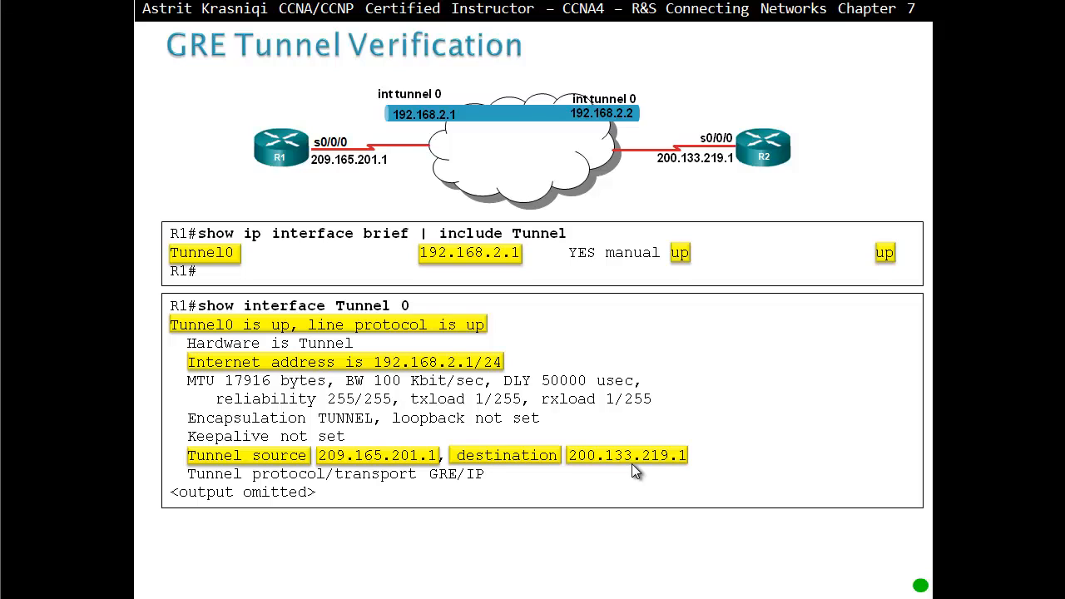
mouse_move(358, 469)
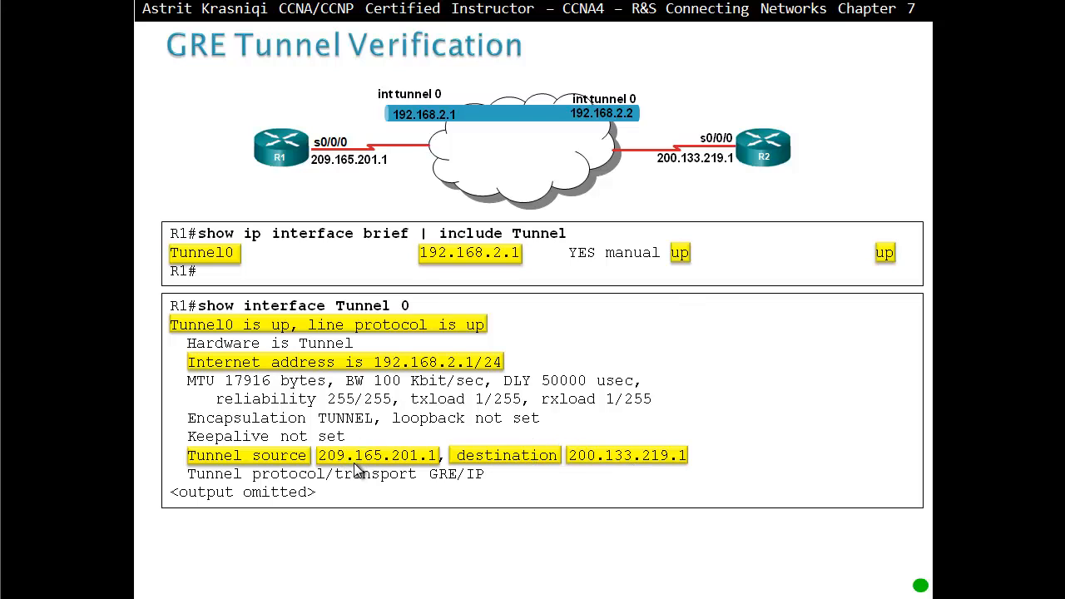
mouse_move(595, 480)
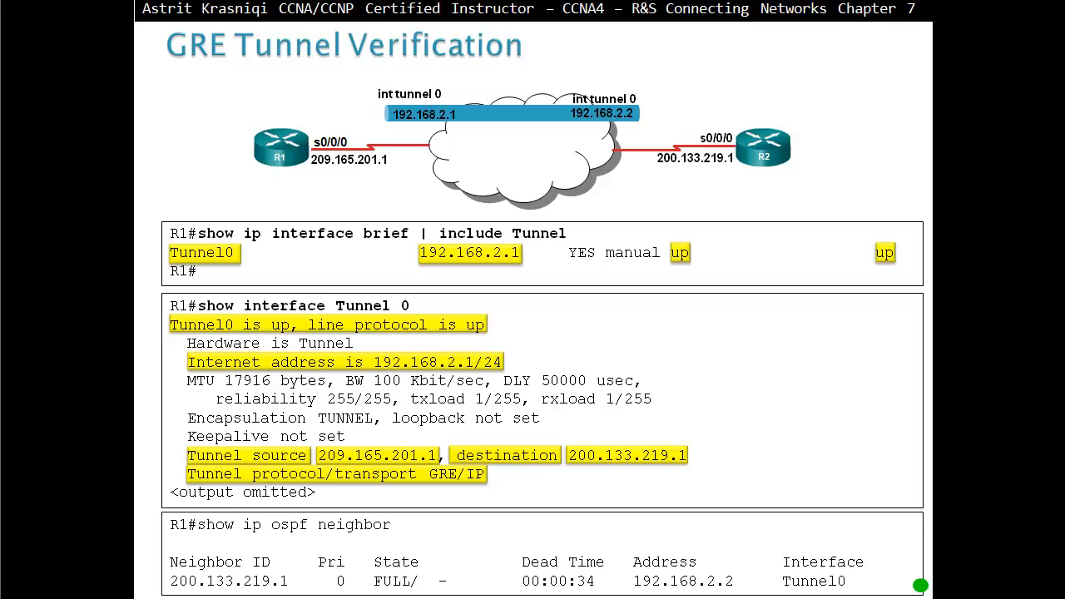
Step: Highlight neighbor ID 200.133.219.1 in the show ip ospf neighbor output
double_click(229, 581)
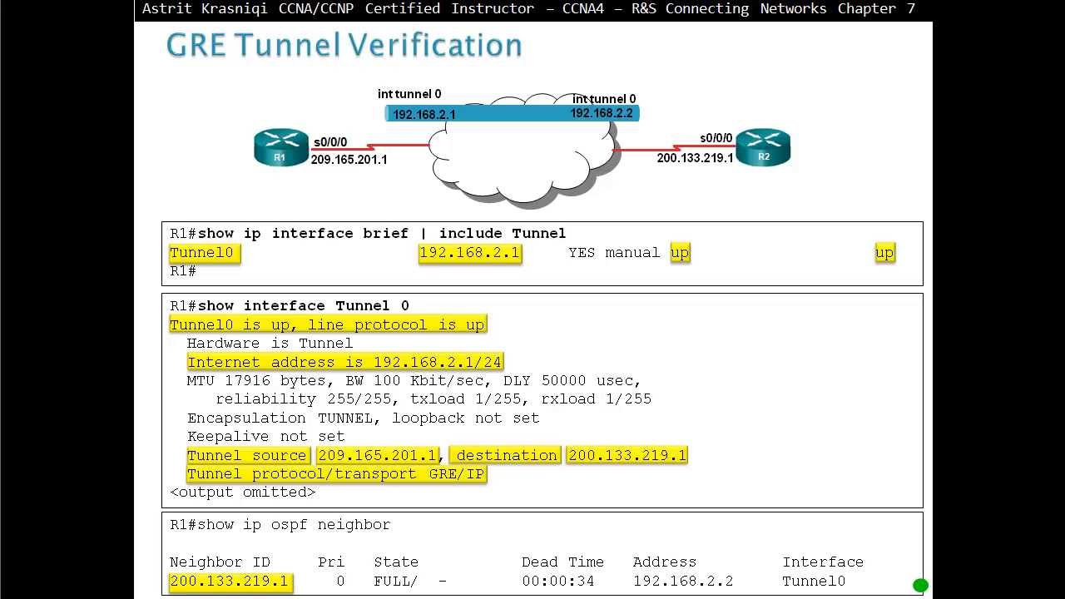